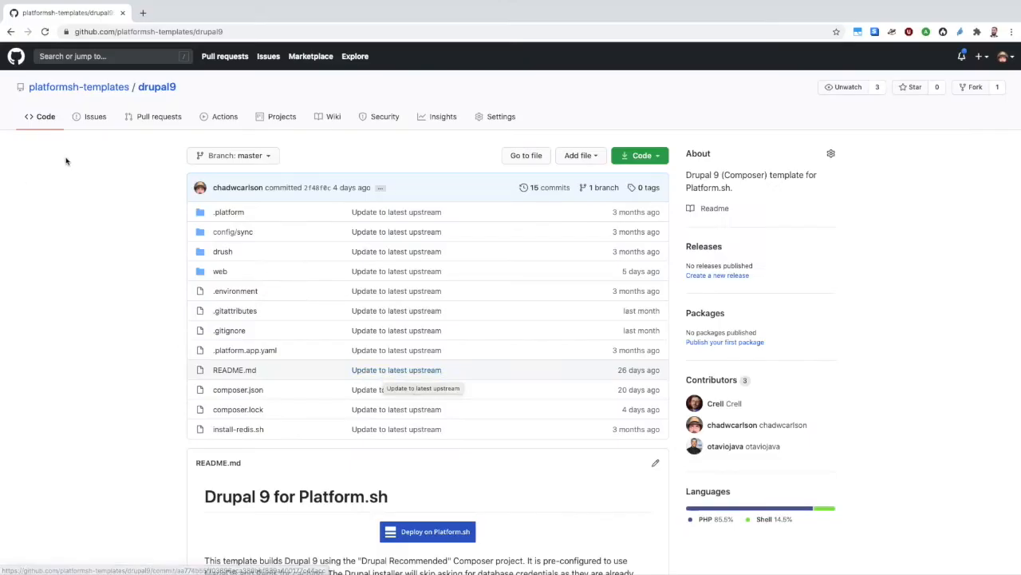
Launch the Drupal 9 template's Deploy on Platform.sh from its GitHub readme.
scroll("down", 3)
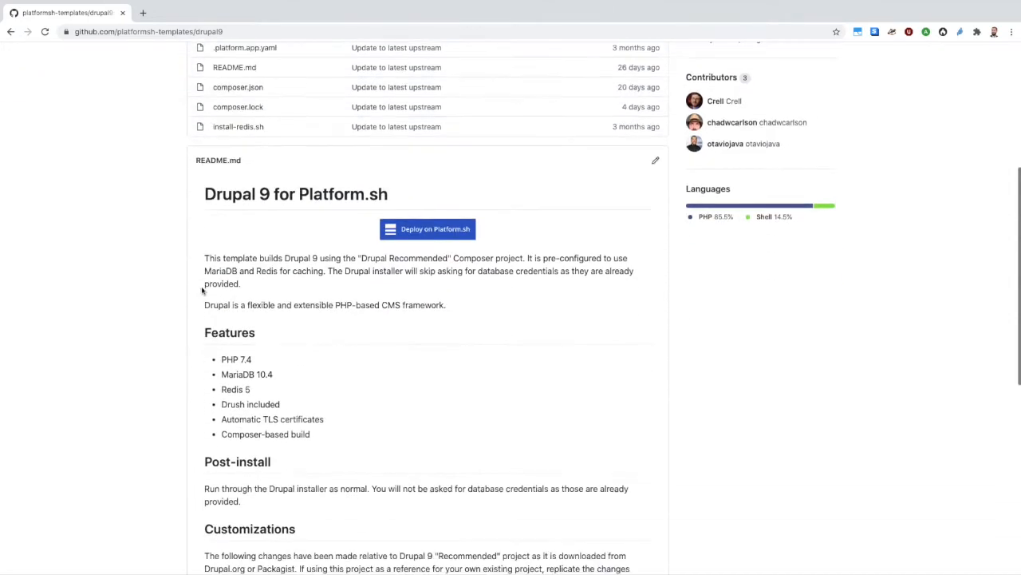
left_click(428, 230)
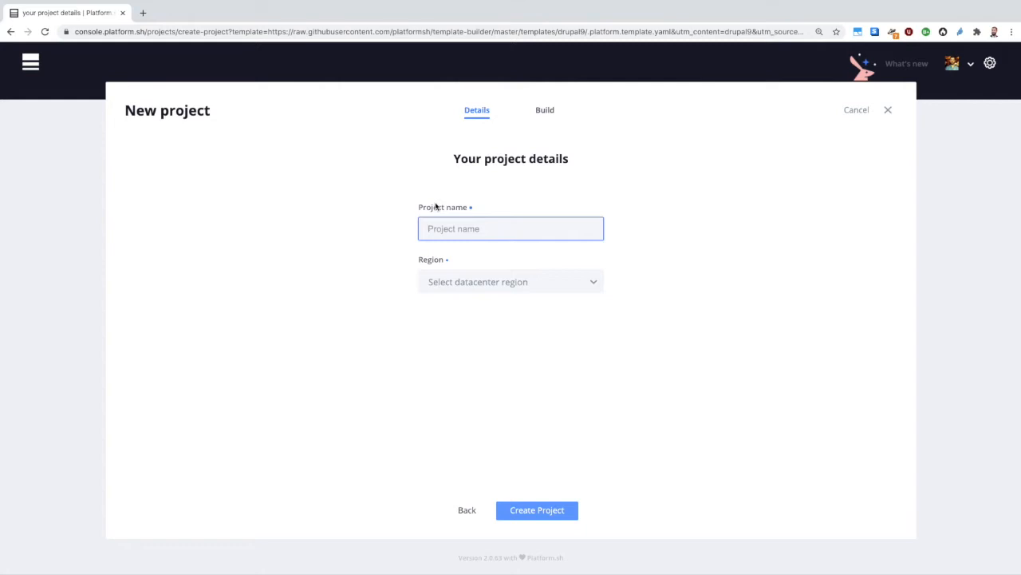
Create a new project named drupal9 in the Europe EU-3 region.
type("drupal9")
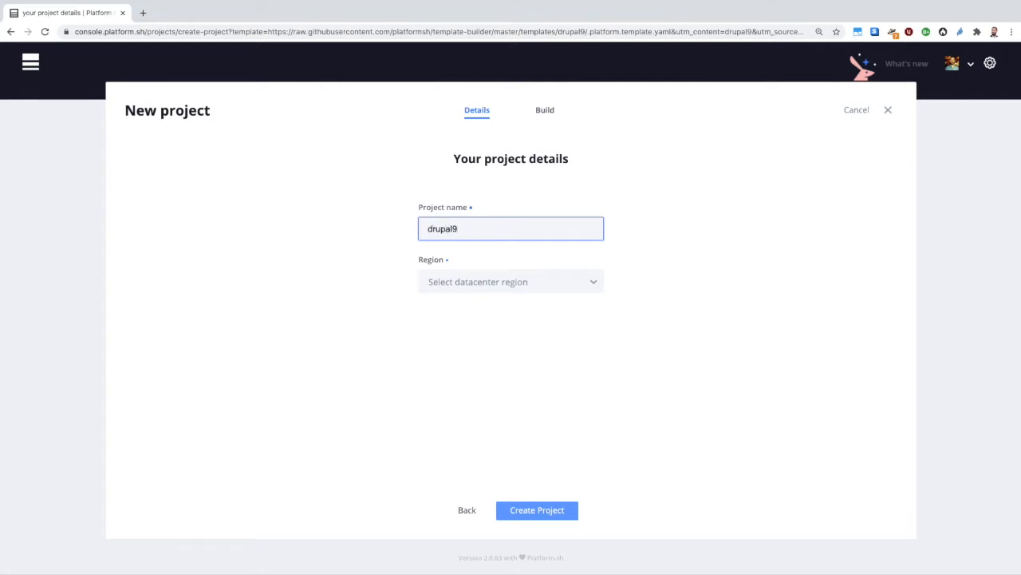
left_click(510, 280)
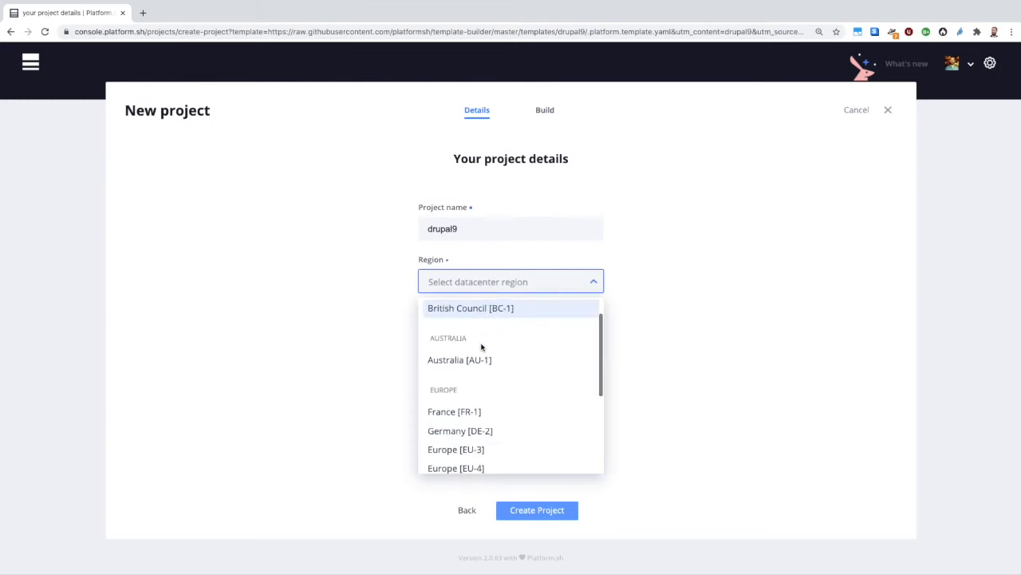
left_click(456, 449)
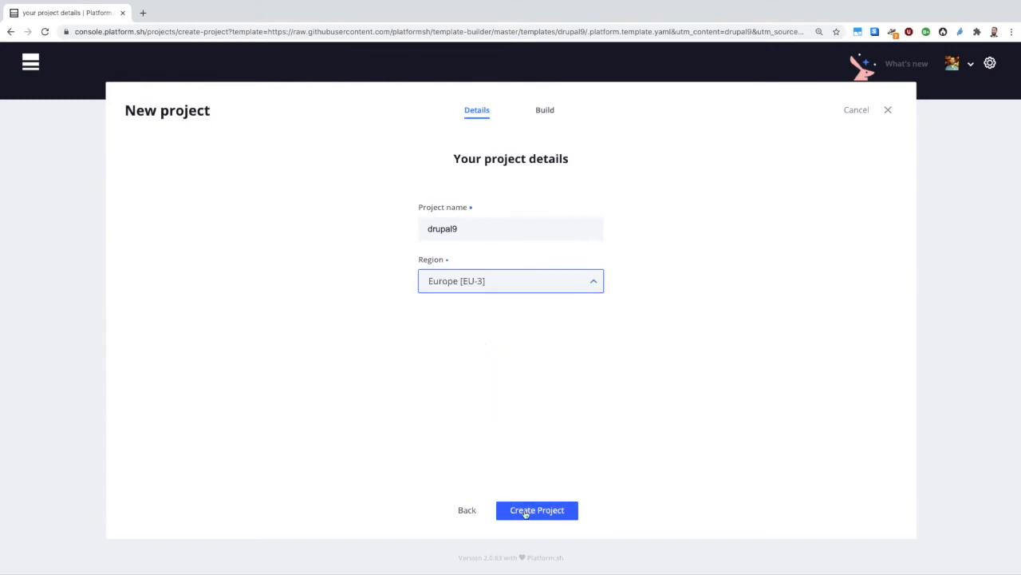
left_click(537, 510)
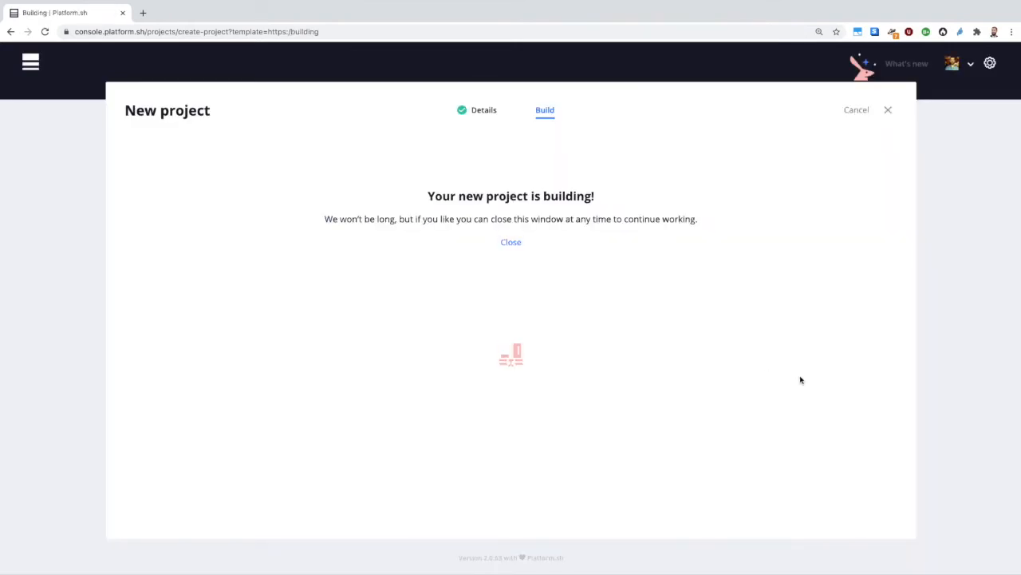
Dismiss the build notice and tips, then enter the Master environment.
left_click(511, 243)
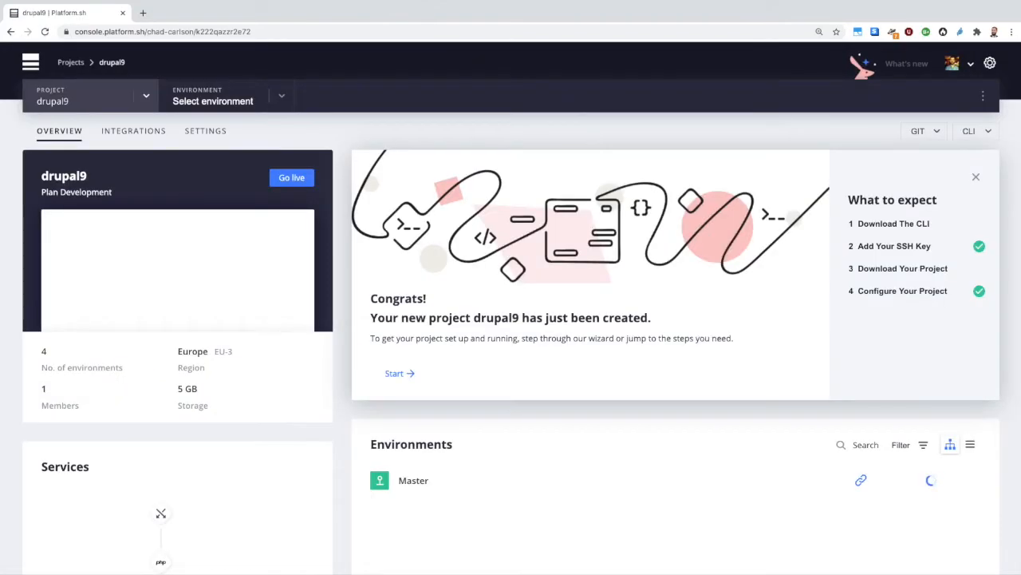
left_click(977, 175)
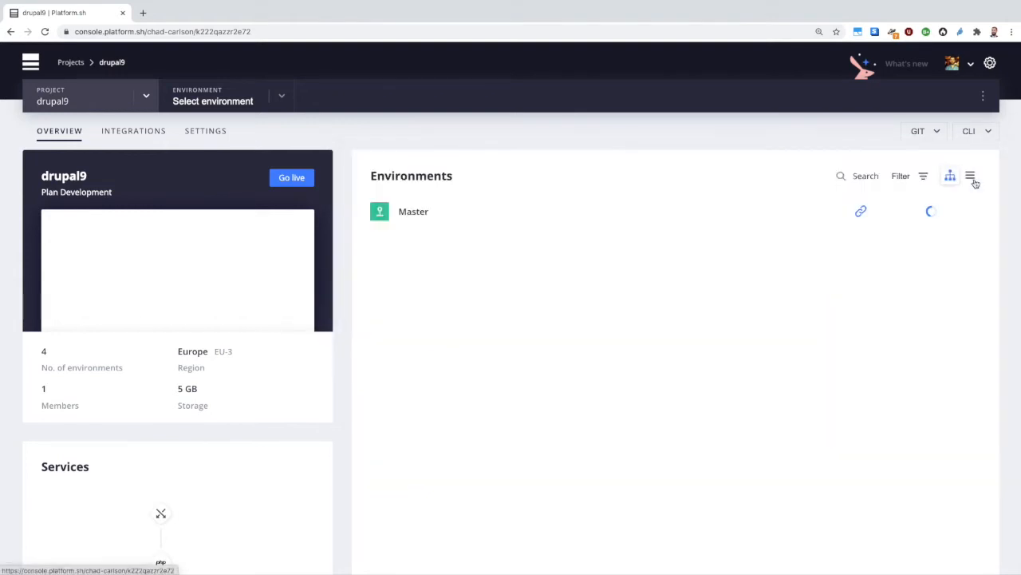
left_click(414, 211)
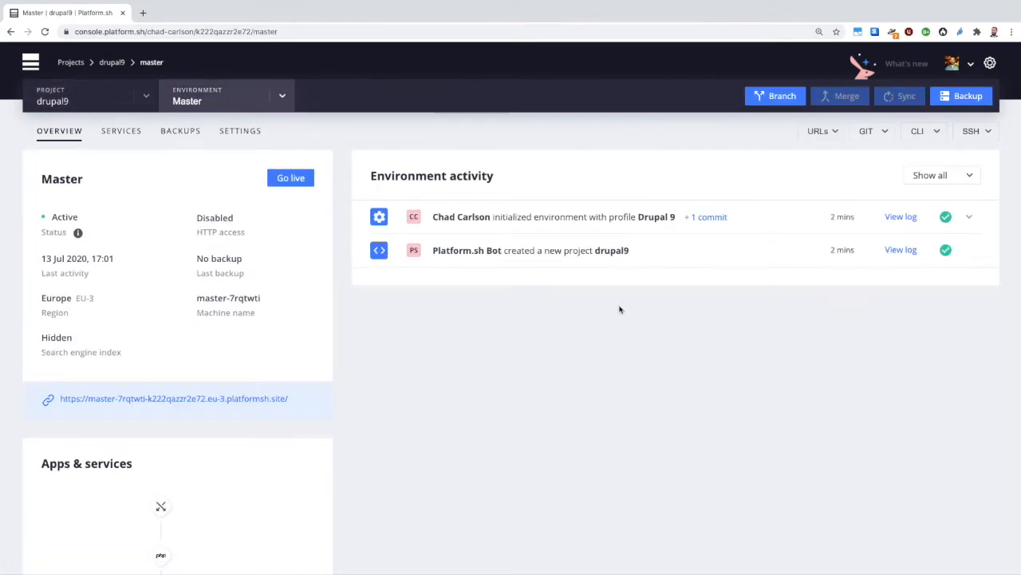
Install the Drupal site in English with the Standard profile and site configuration.
left_click(172, 399)
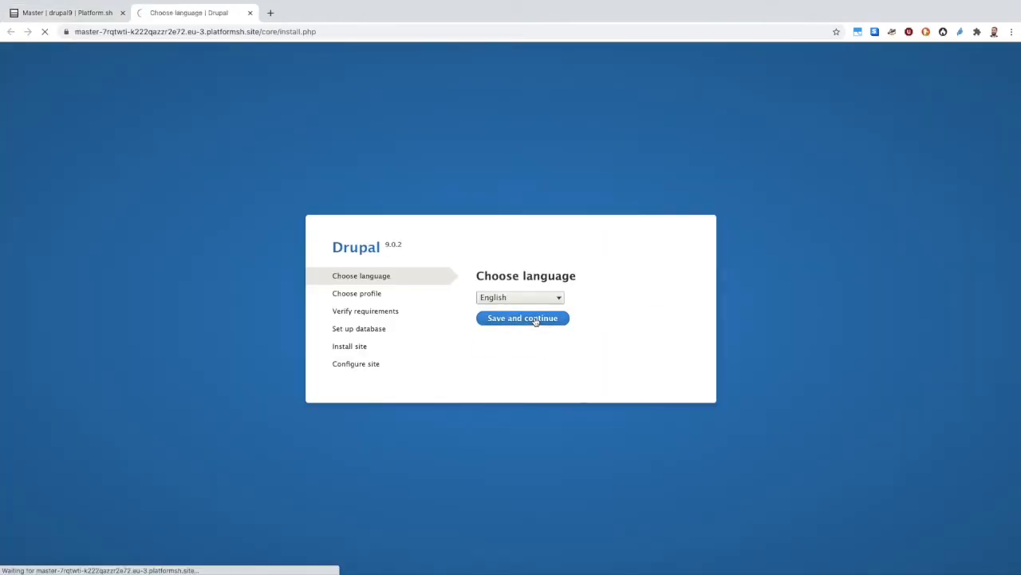
left_click(523, 318)
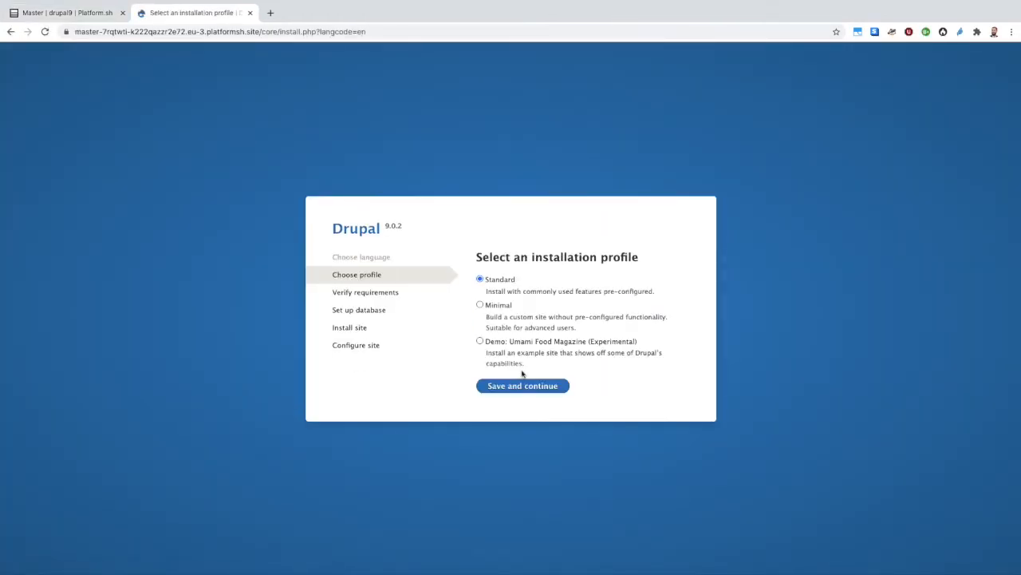
left_click(522, 385)
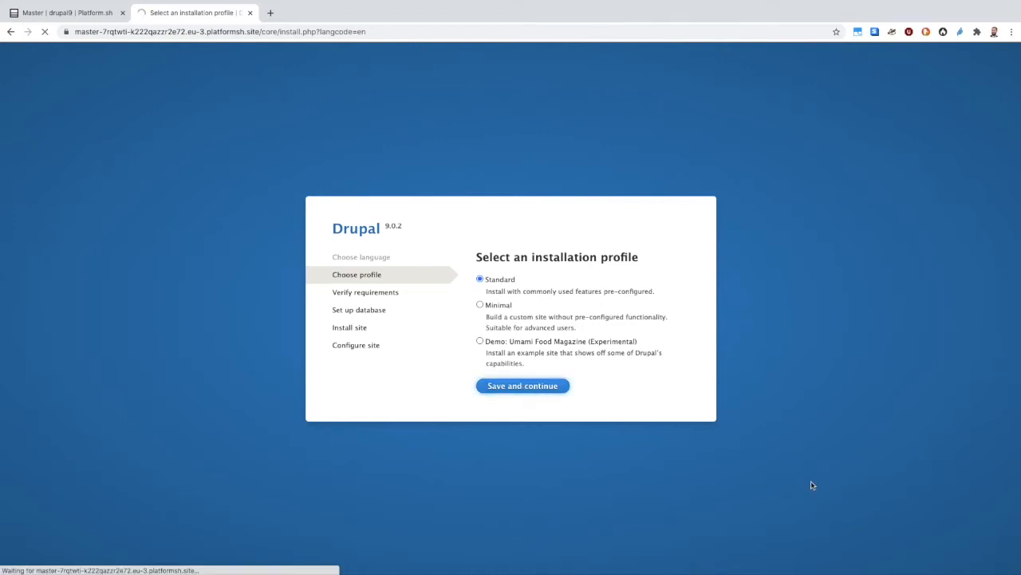
left_click(524, 385)
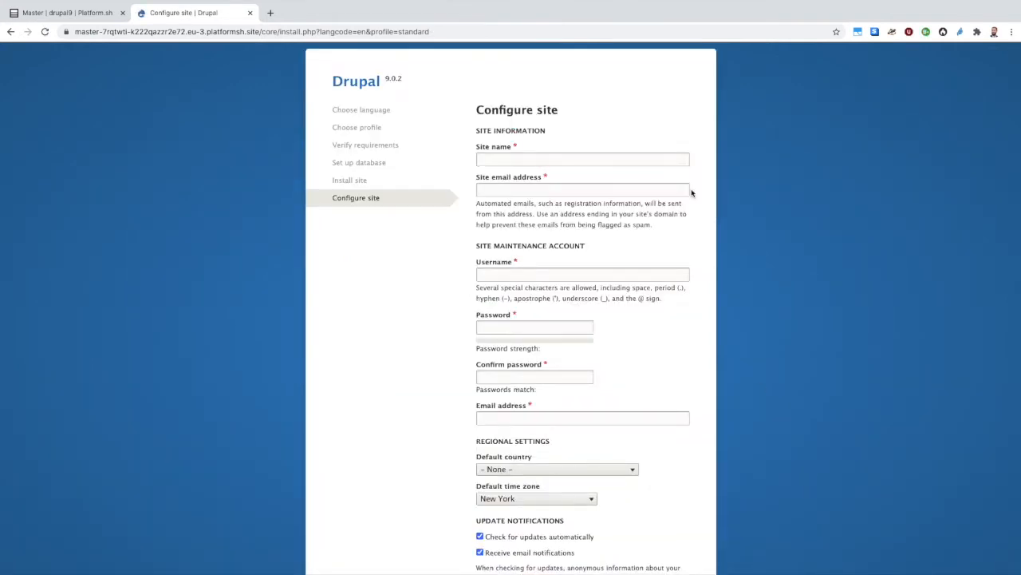
type("M")
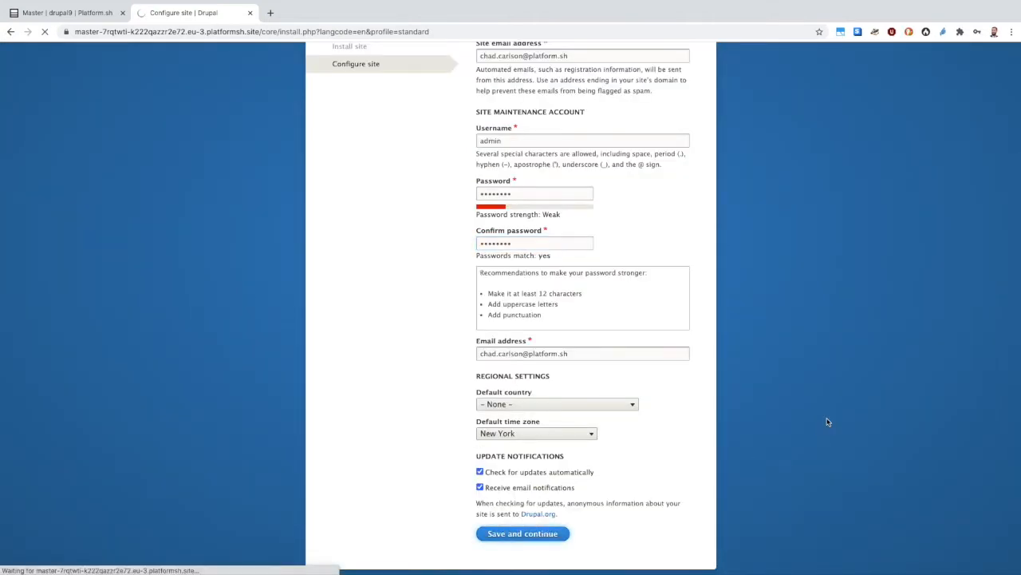
left_click(524, 534)
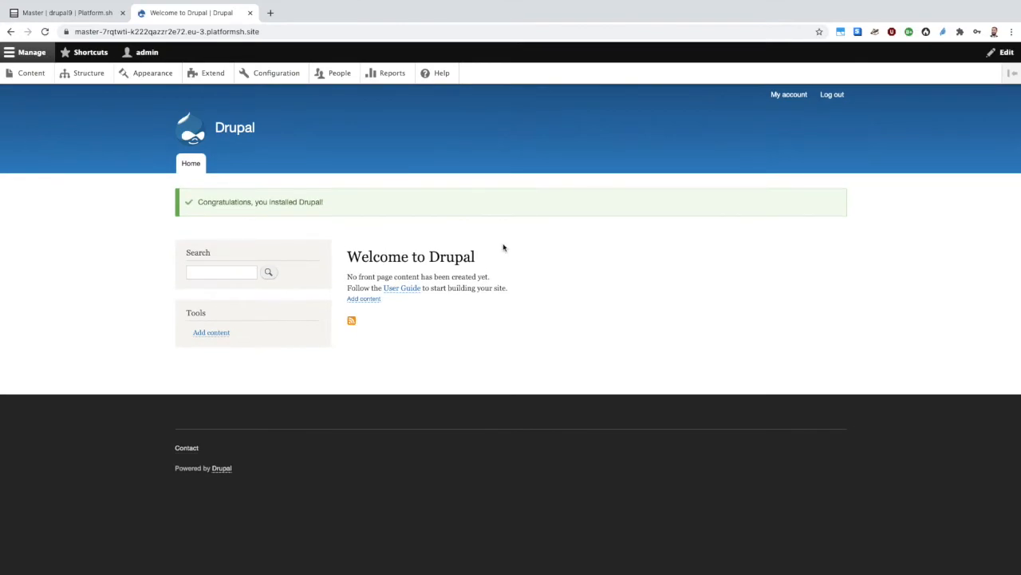
Navigate from the drupal9 project overview into the update-dependencies environment.
left_click(67, 13)
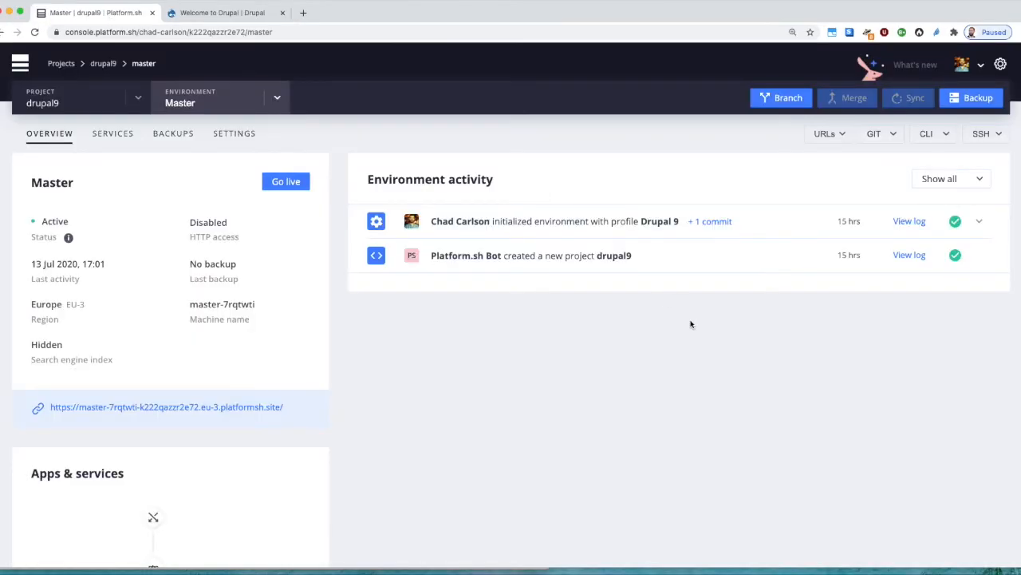
left_click(875, 134)
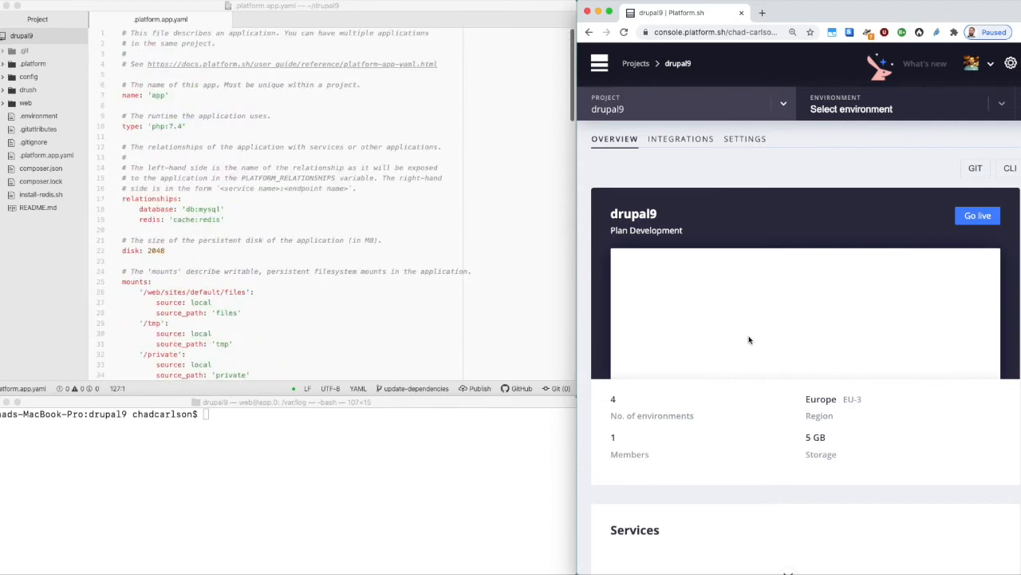
scroll("down", 3)
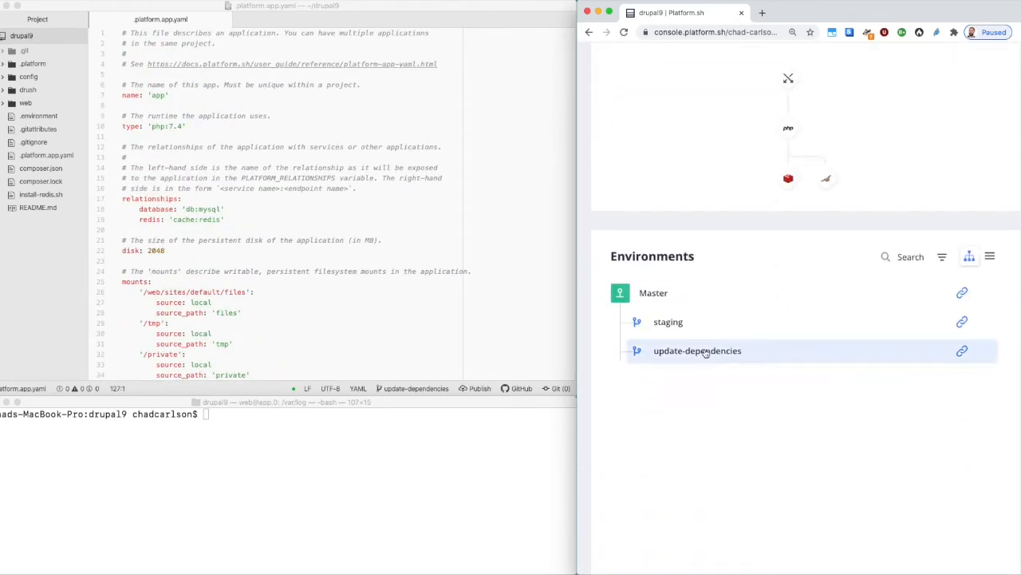
left_click(697, 351)
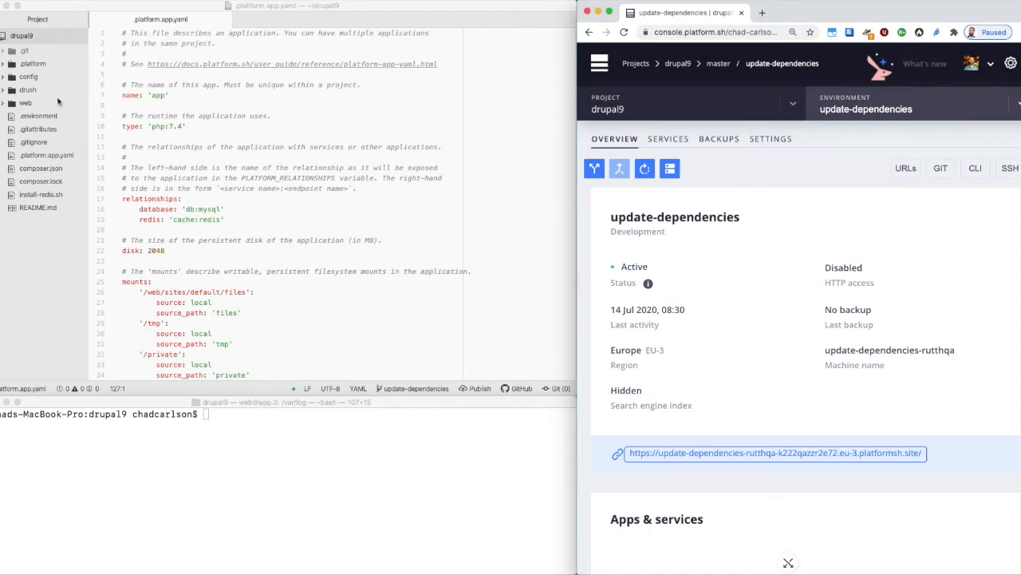
Add a source operations block to platform.app.yaml.
left_click(44, 155)
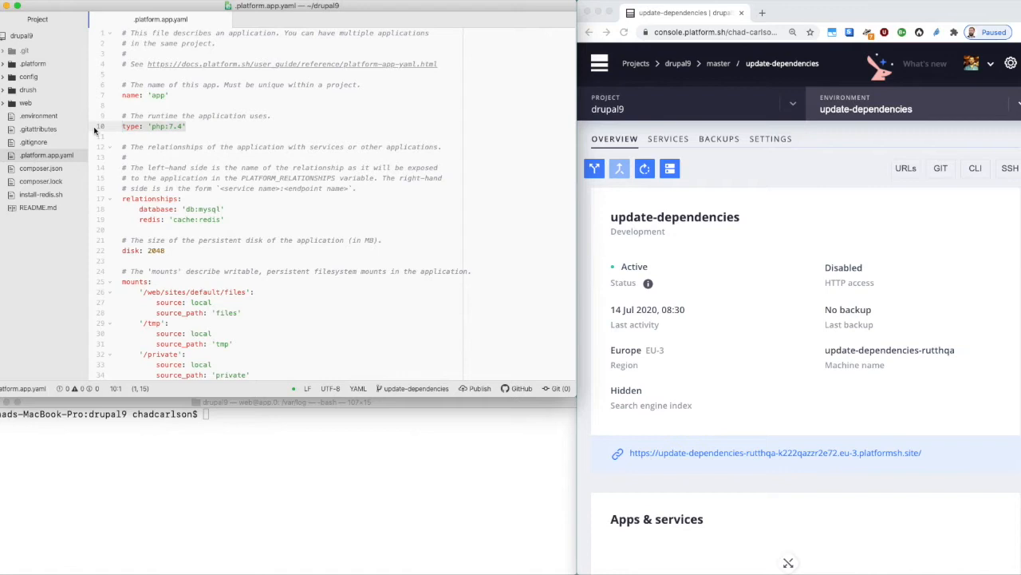
scroll("down", 3)
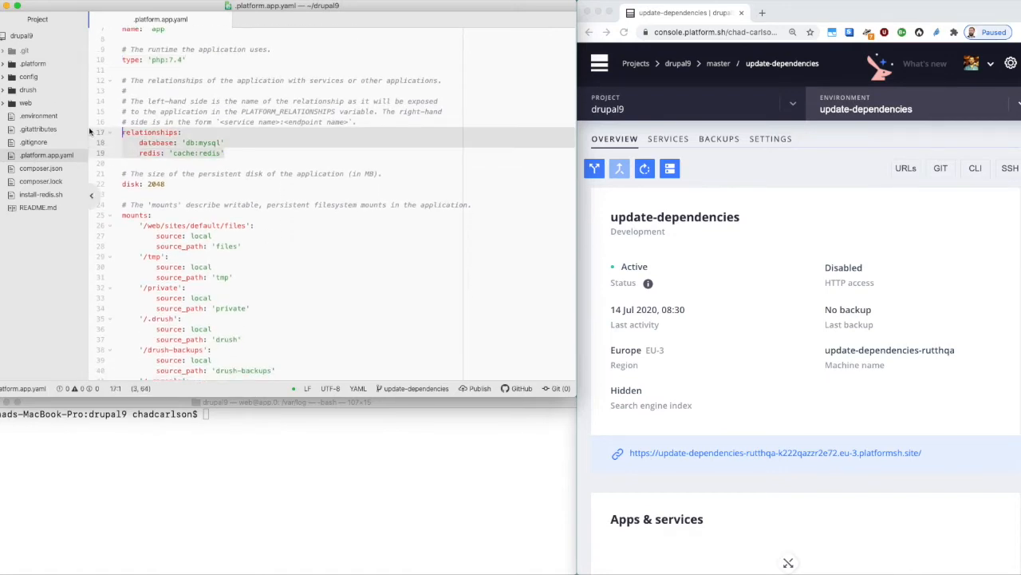
scroll("down", 3)
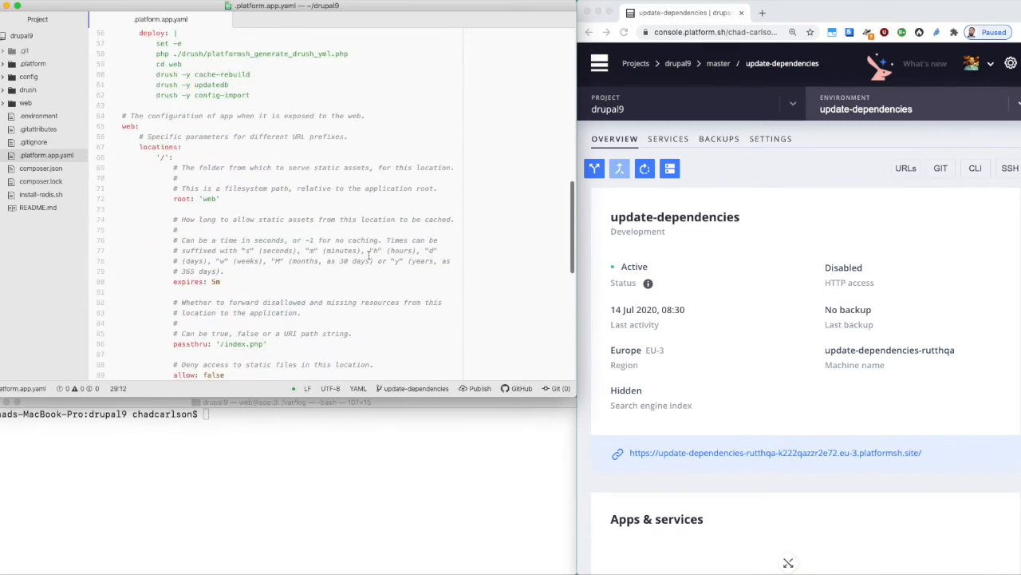
scroll("up", 3)
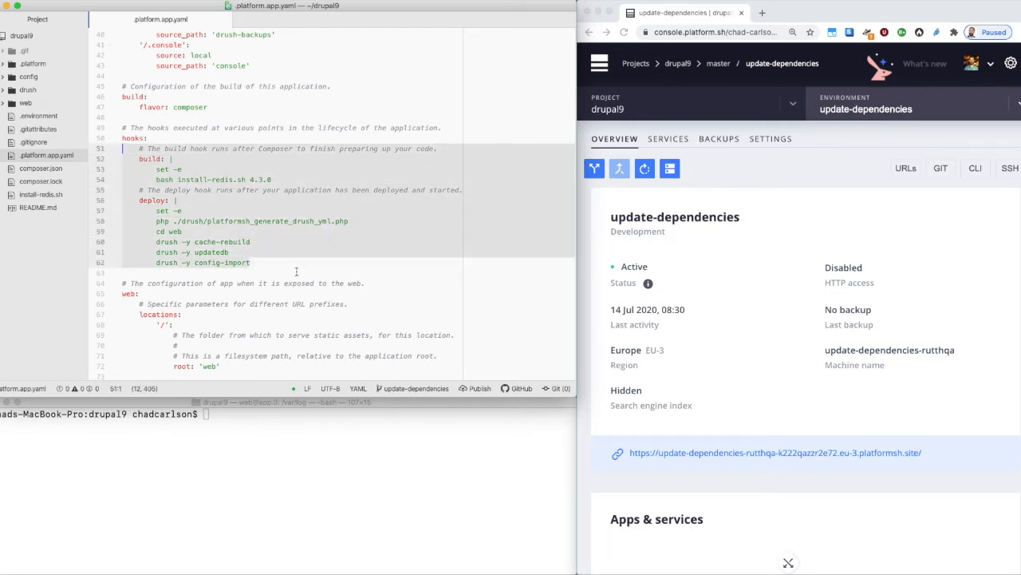
scroll("down", 3)
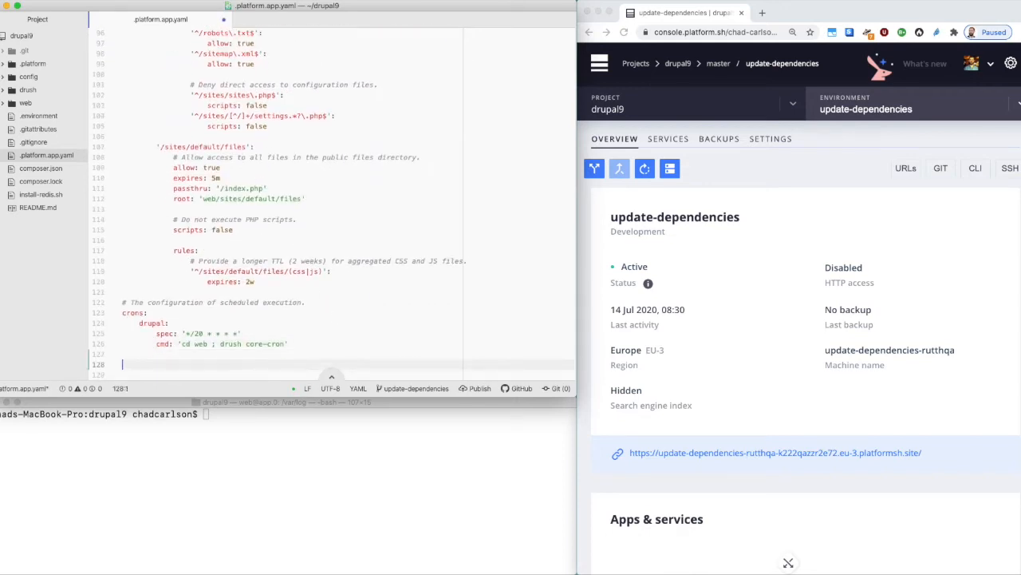
type("# s")
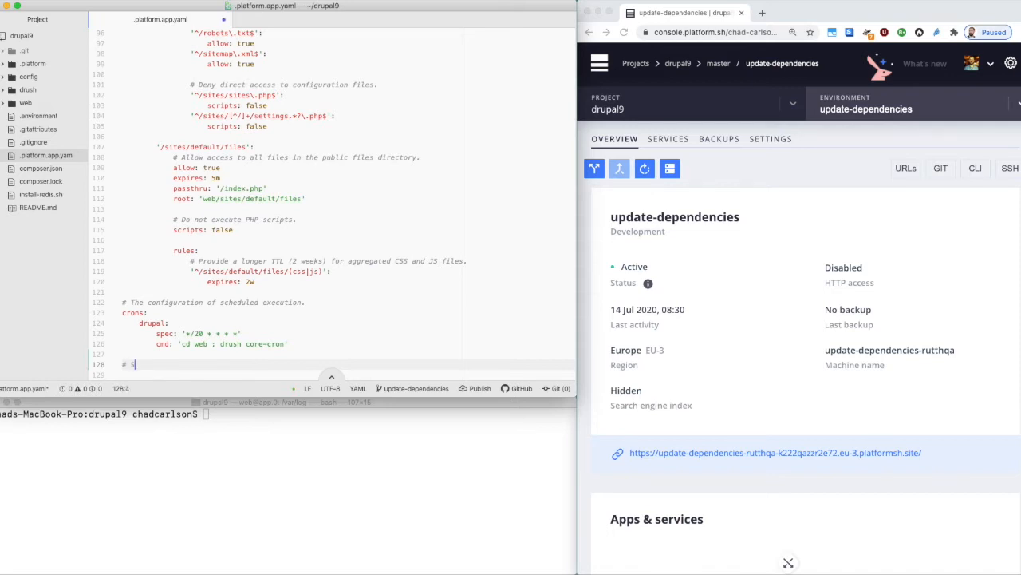
type("ource operation")
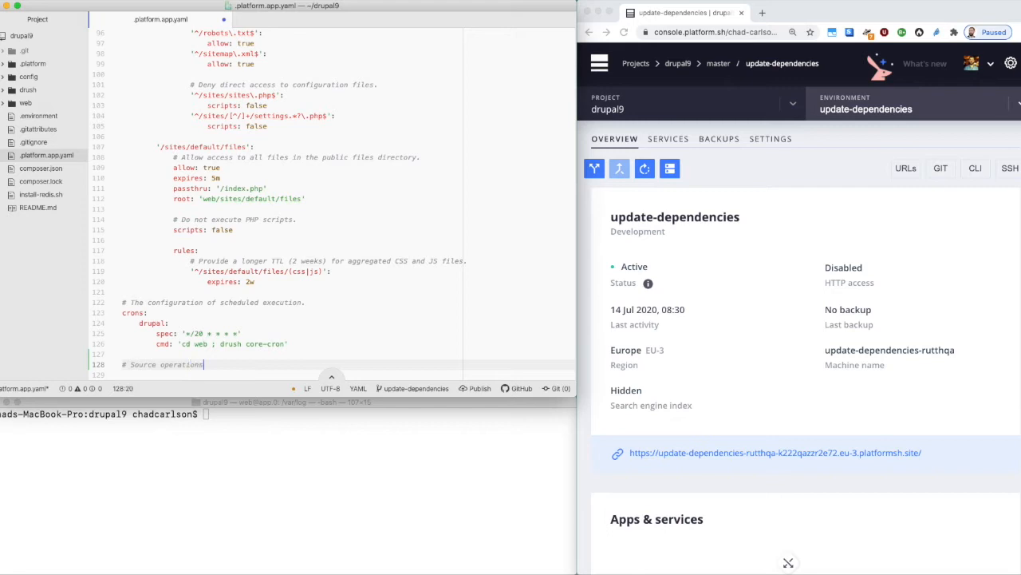
type("sour")
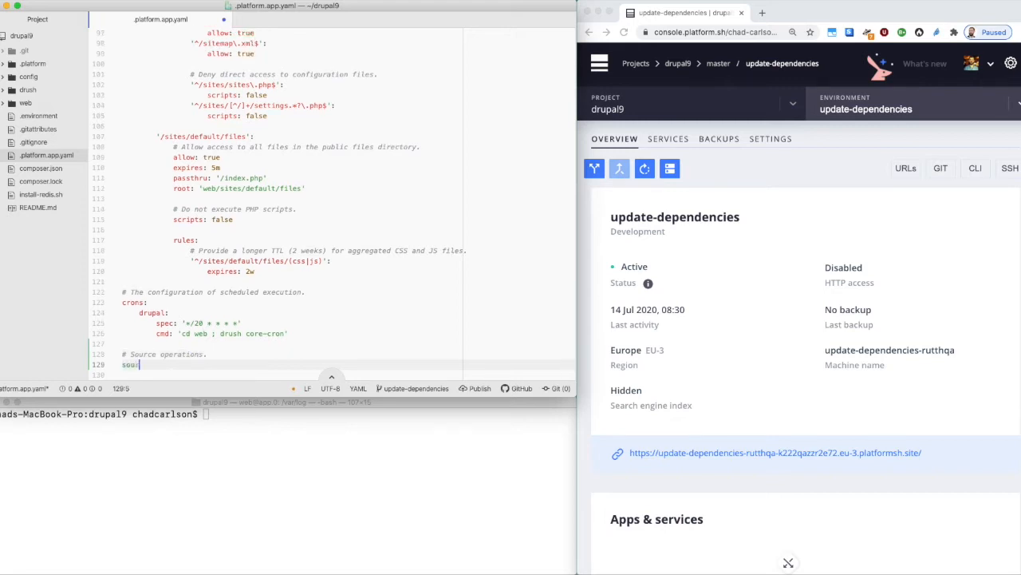
type("operations:")
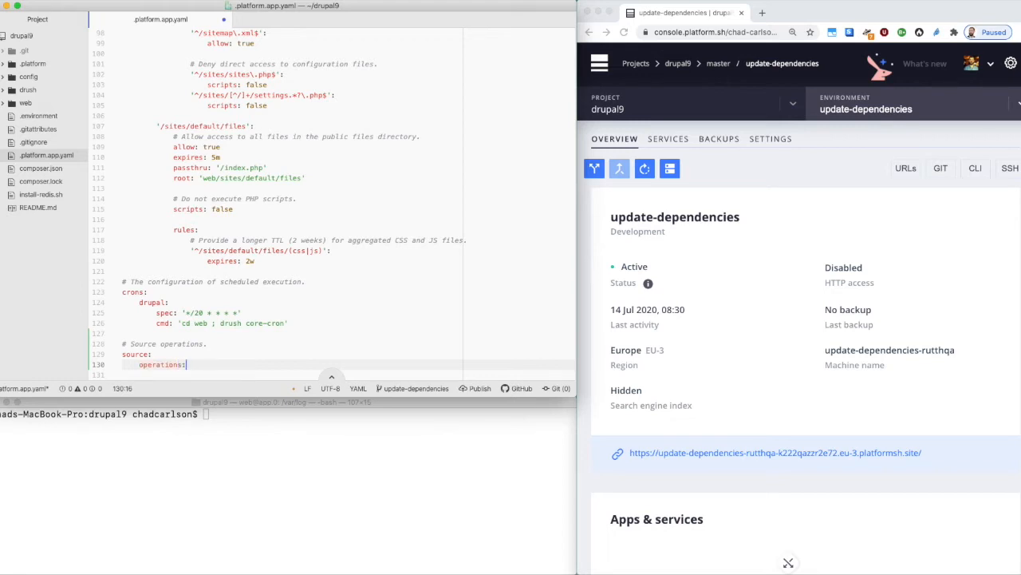
Define the update operation with command path update/operation.sh.
scroll("up", 3)
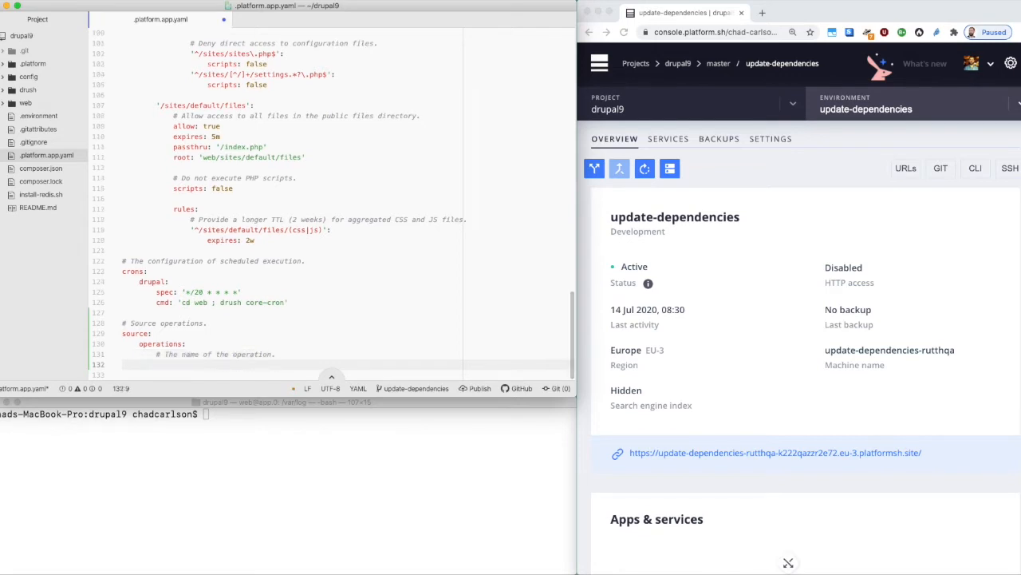
type("update:")
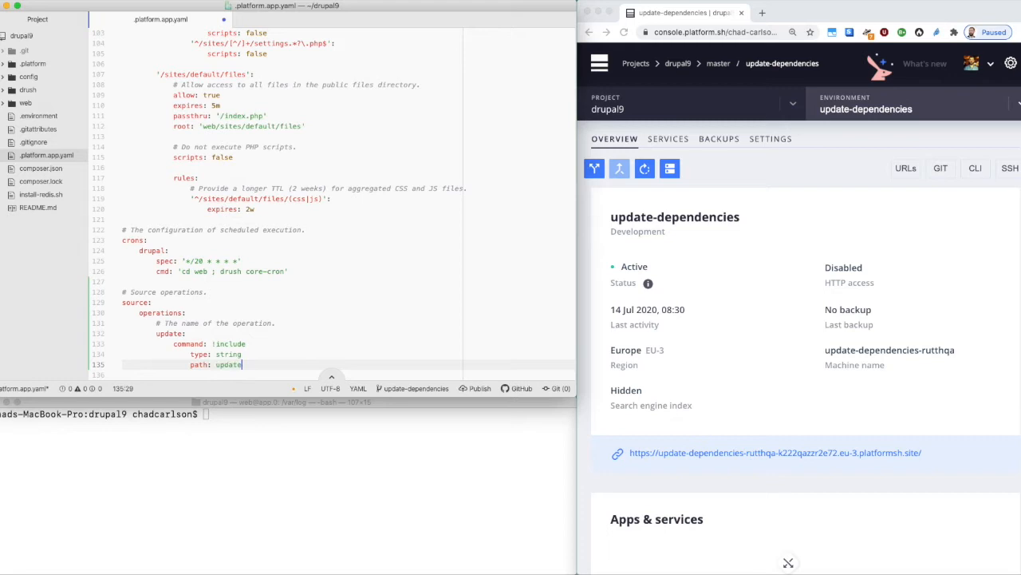
type("/operation.sh")
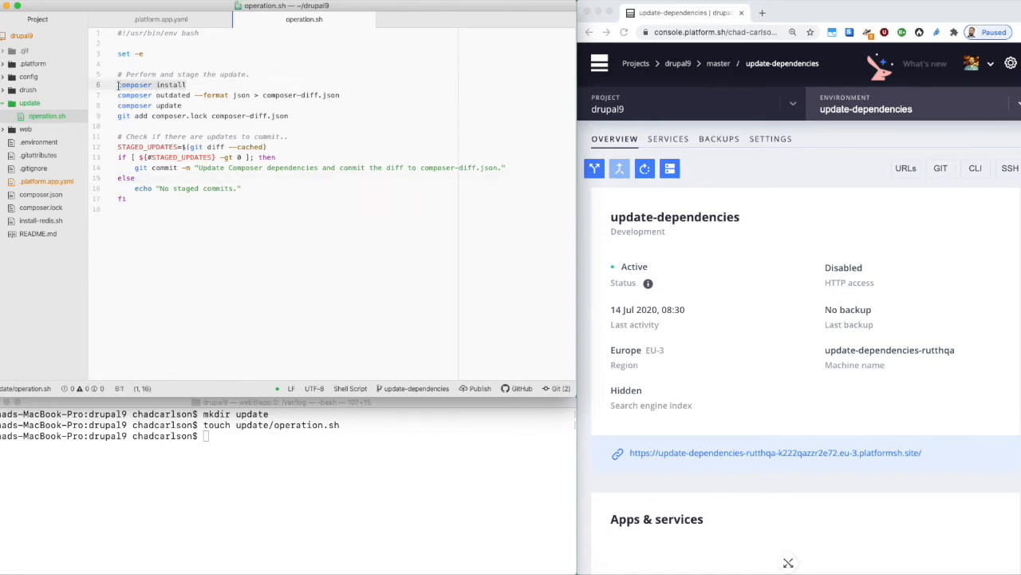
Add update/operation.sh running composer update and committing, pushed to update-dependencies.
left_click(209, 96)
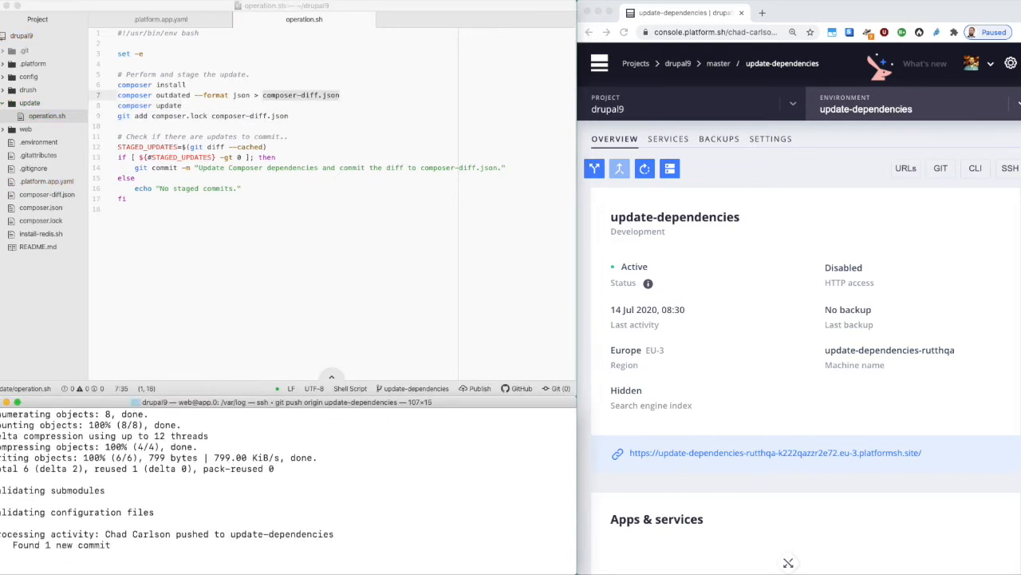
scroll("down", 3)
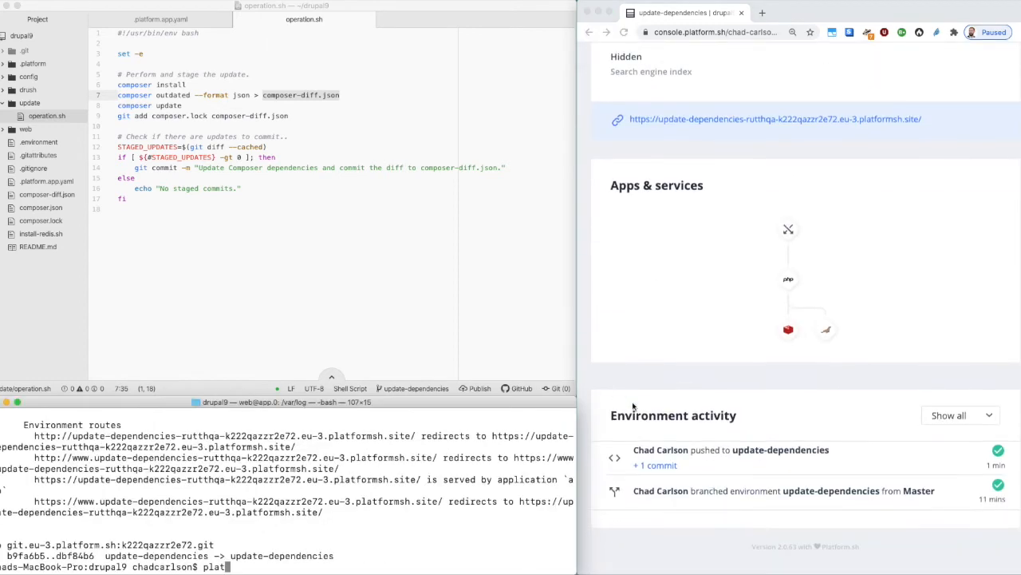
Run platform source-operation:run update in the terminal.
scroll("up", 3)
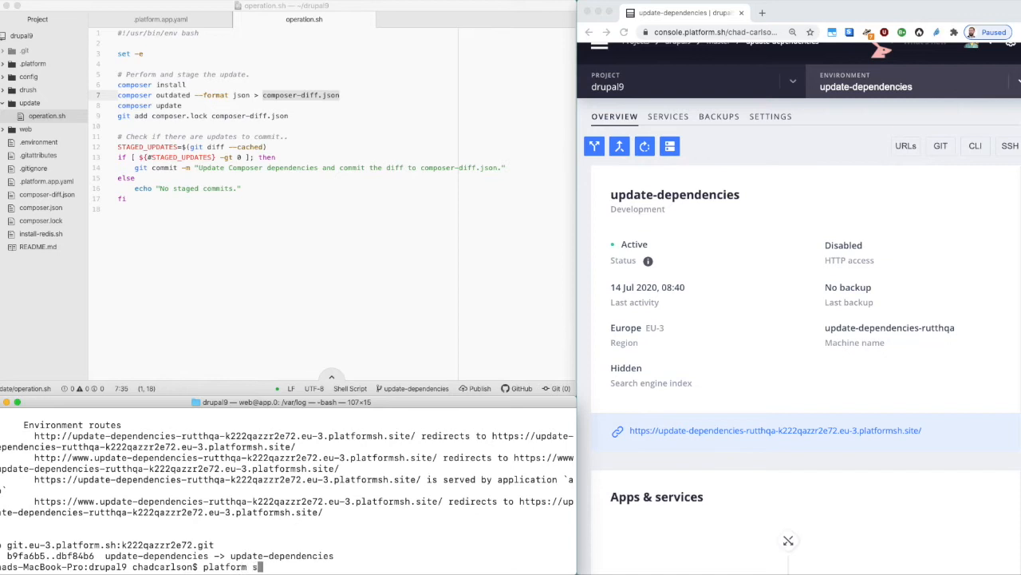
type("ource-operation:")
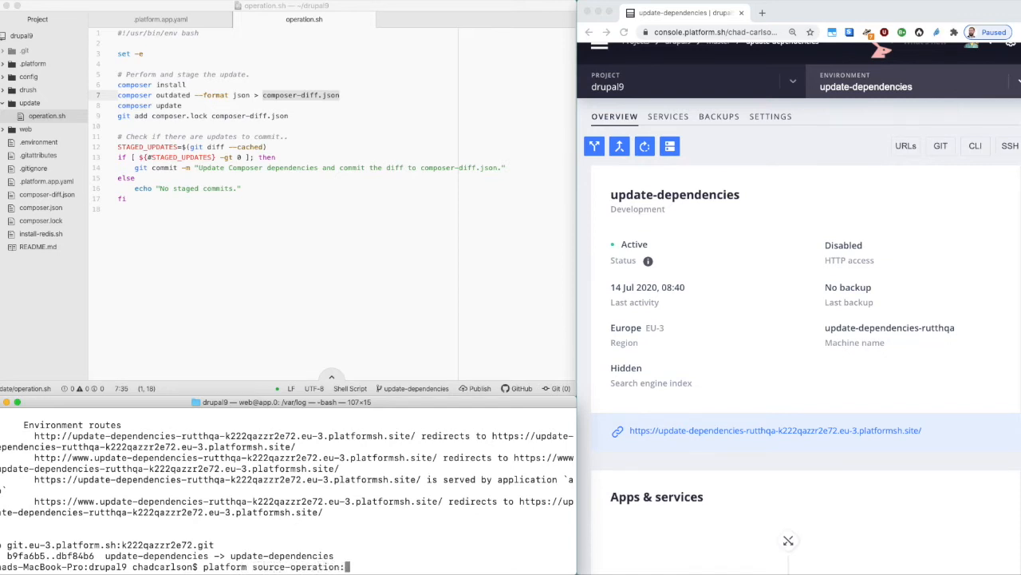
type("run update")
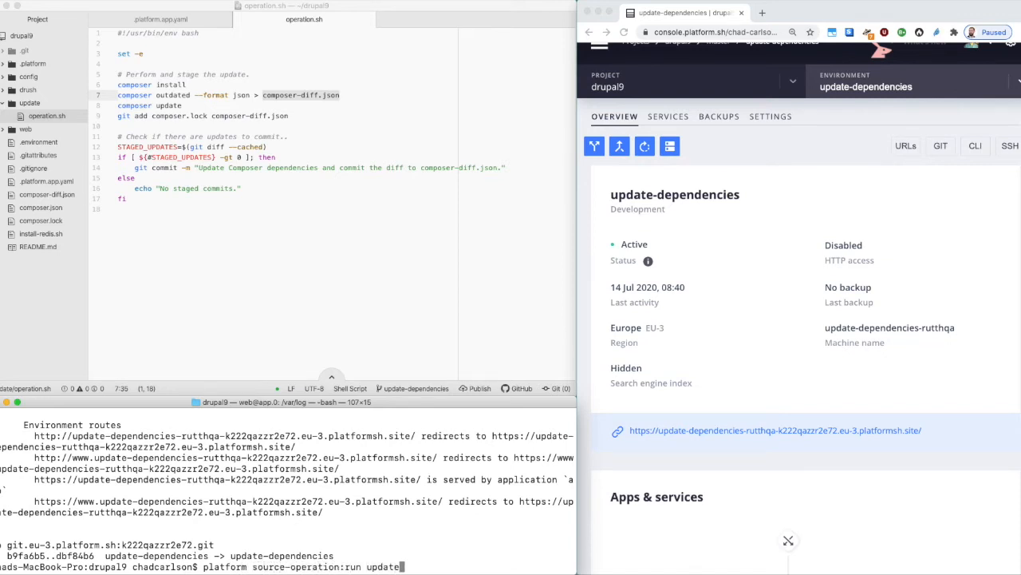
key("Return")
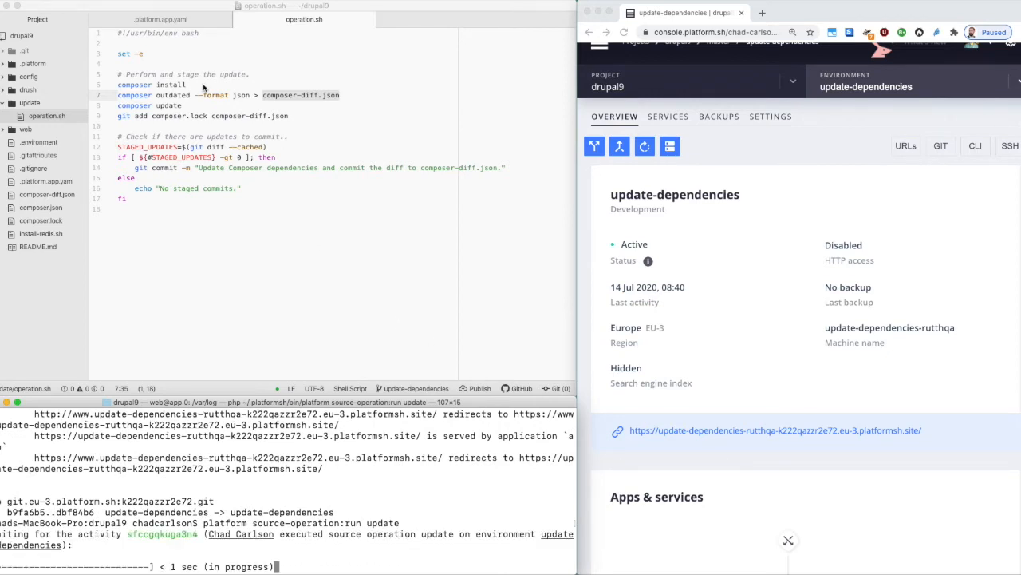
Review platform.app.yaml and the dependency-update commit in the environment's activity.
left_click(160, 19)
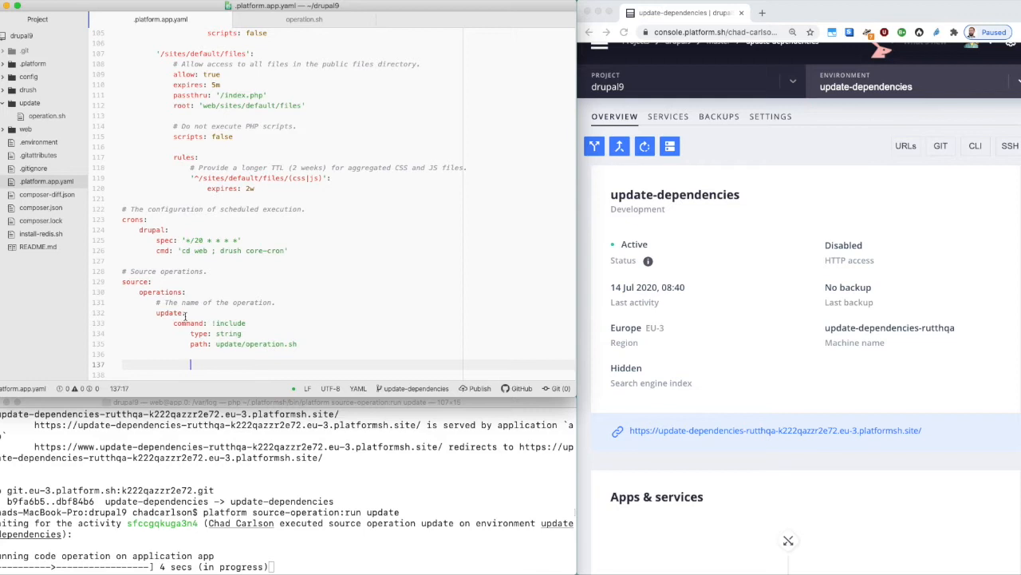
scroll("down", 3)
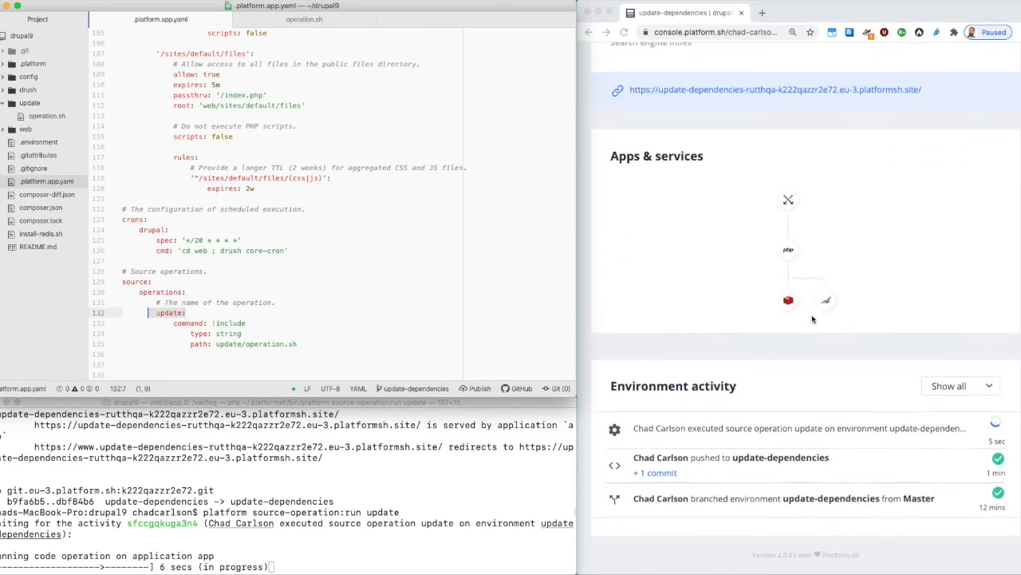
left_click(303, 19)
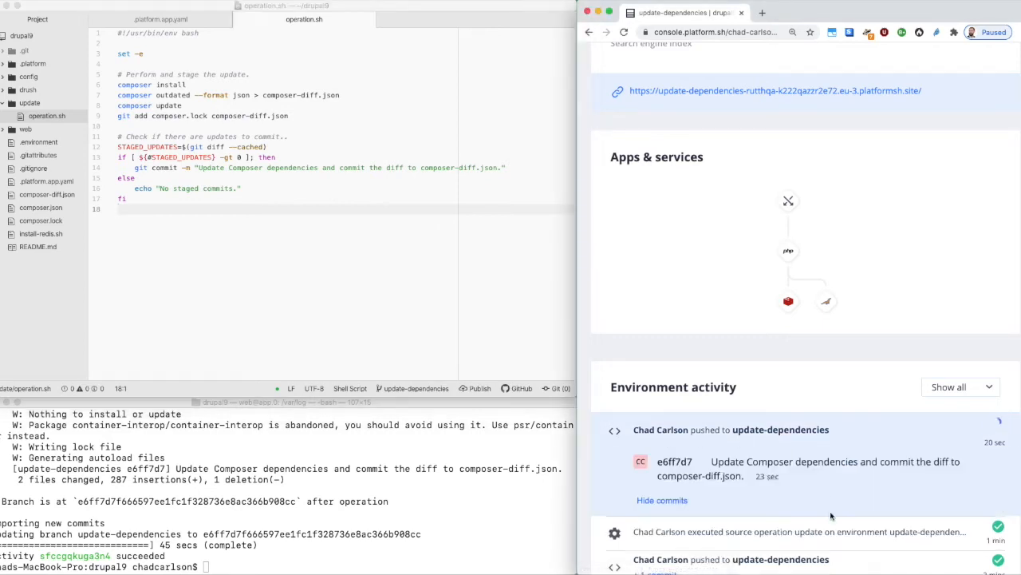
left_click(661, 499)
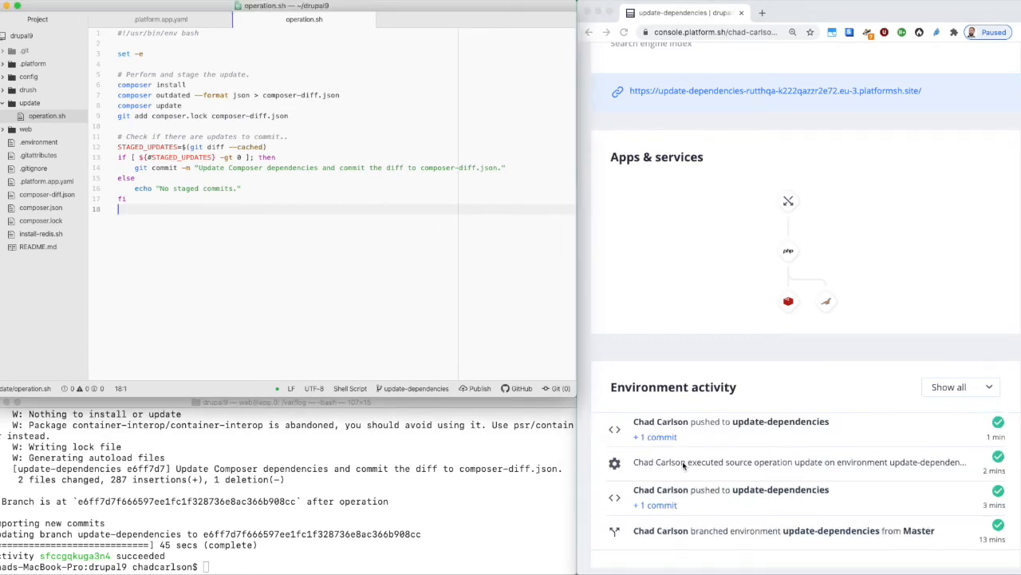
scroll("up", 3)
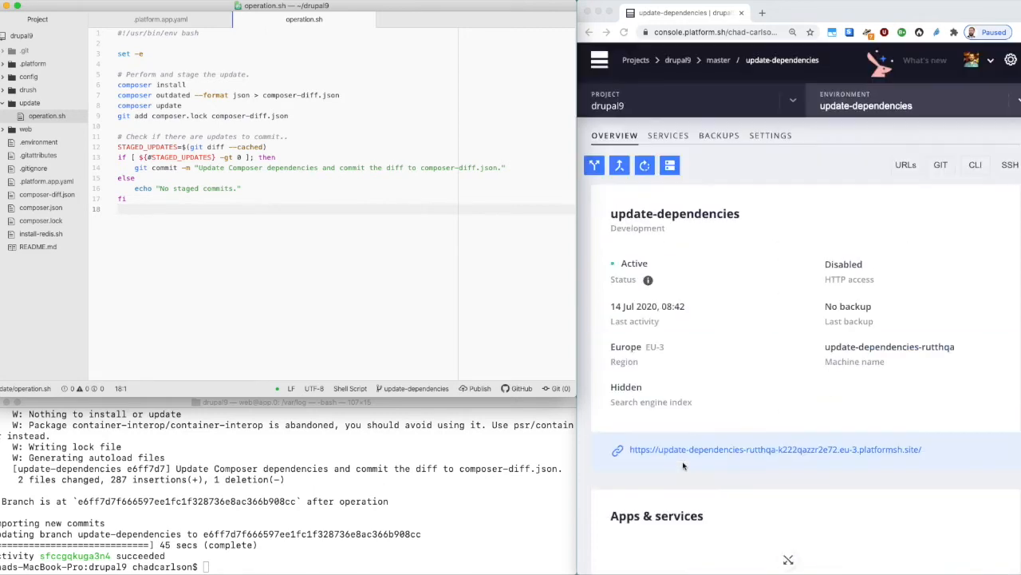
left_click(776, 448)
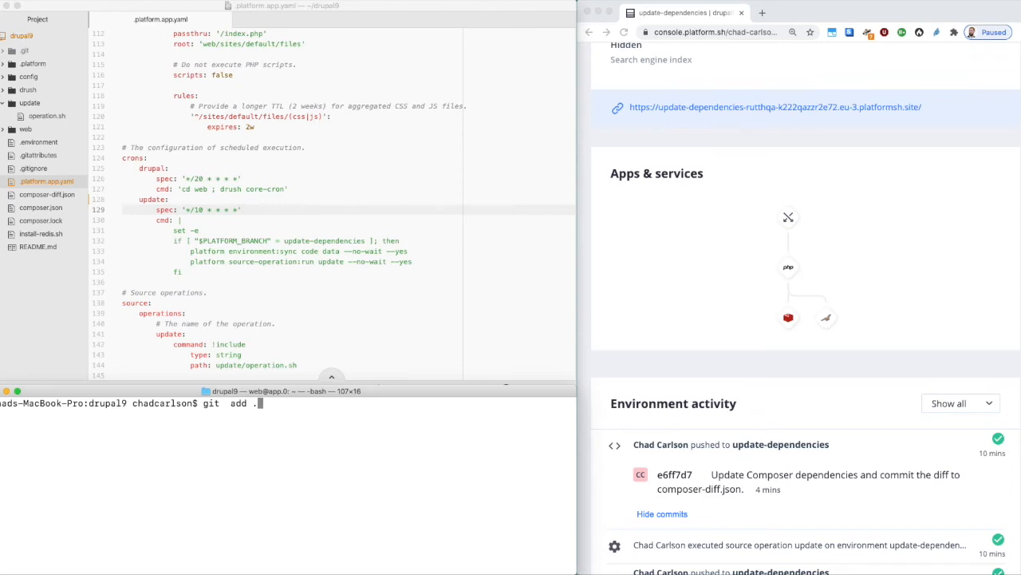
Commit "Add cron job." and push to origin update-dependencies.
type("git commit -m \"Add  cron job.")
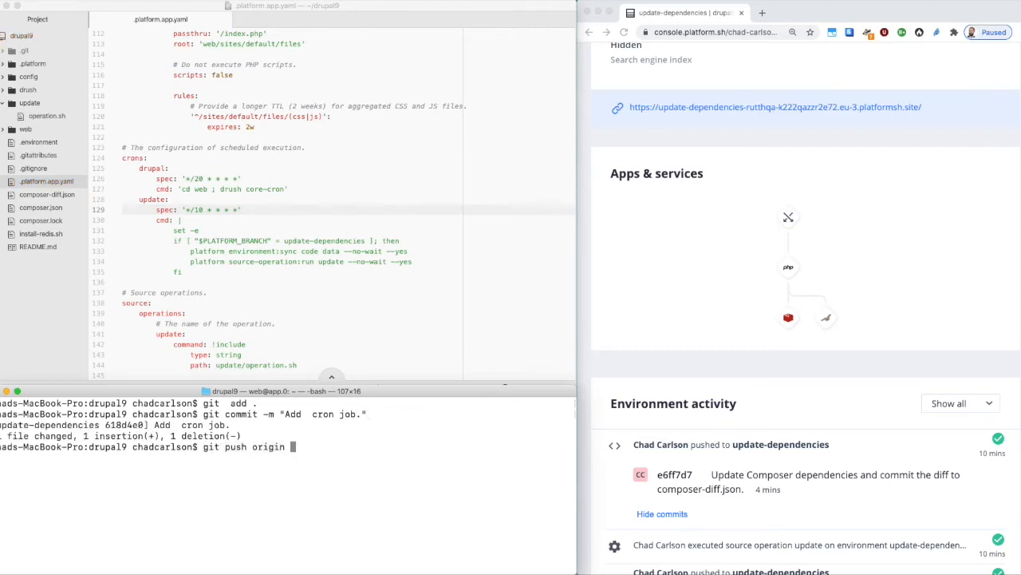
type("update-dependen")
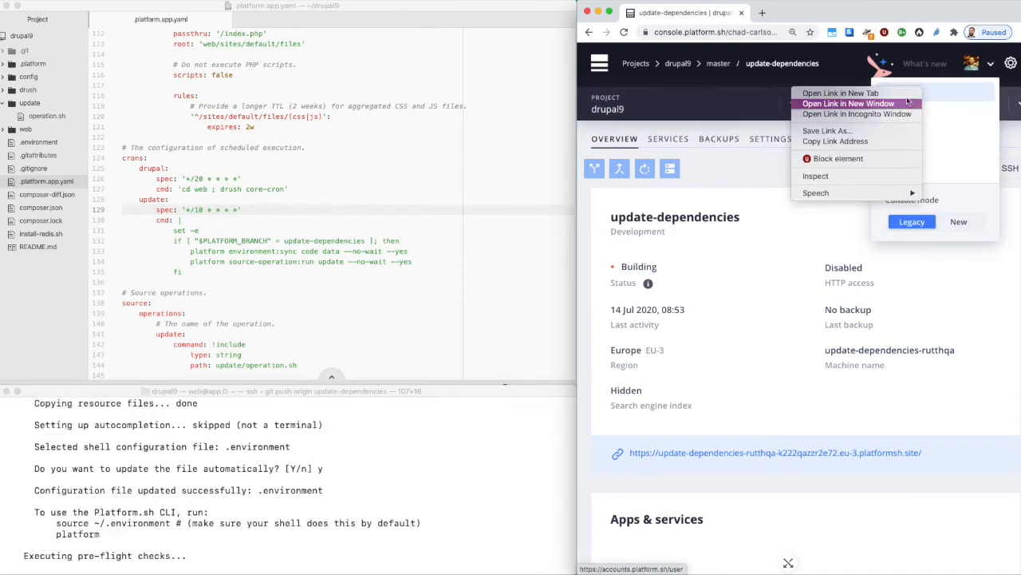
Create an API token named drupal9updates in Account Settings and copy its value.
left_click(833, 92)
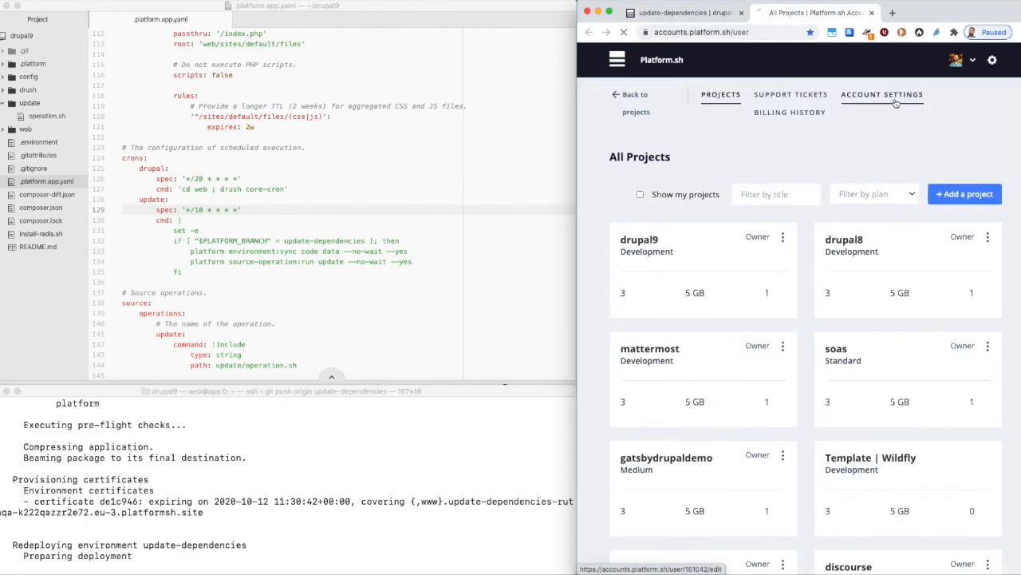
left_click(883, 94)
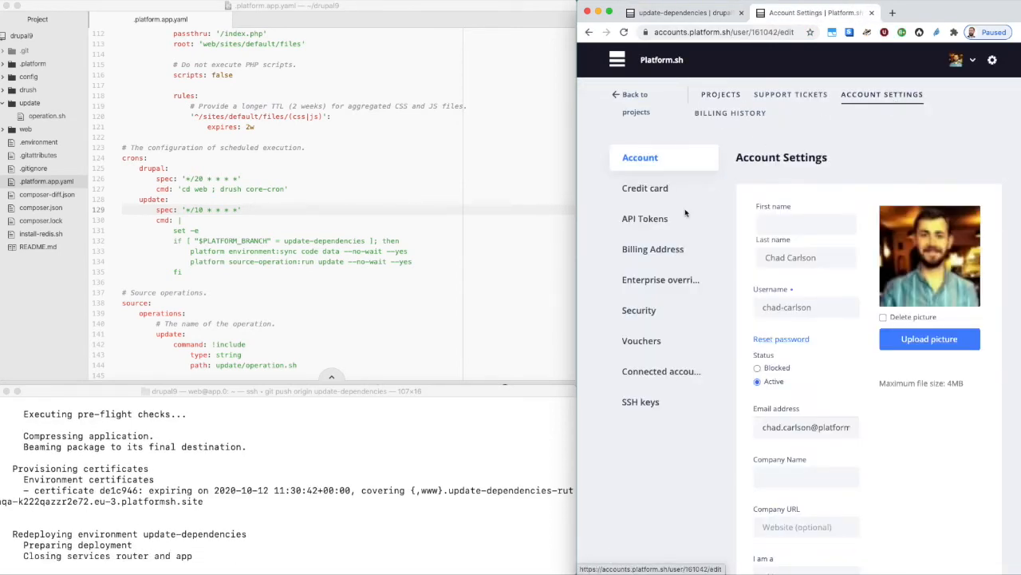
left_click(645, 217)
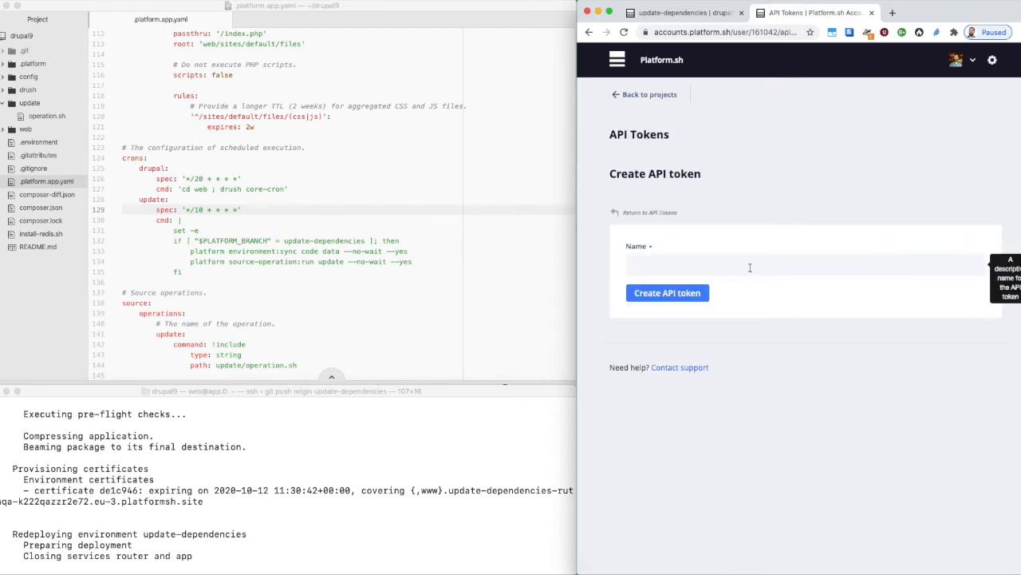
type("drupal9updates")
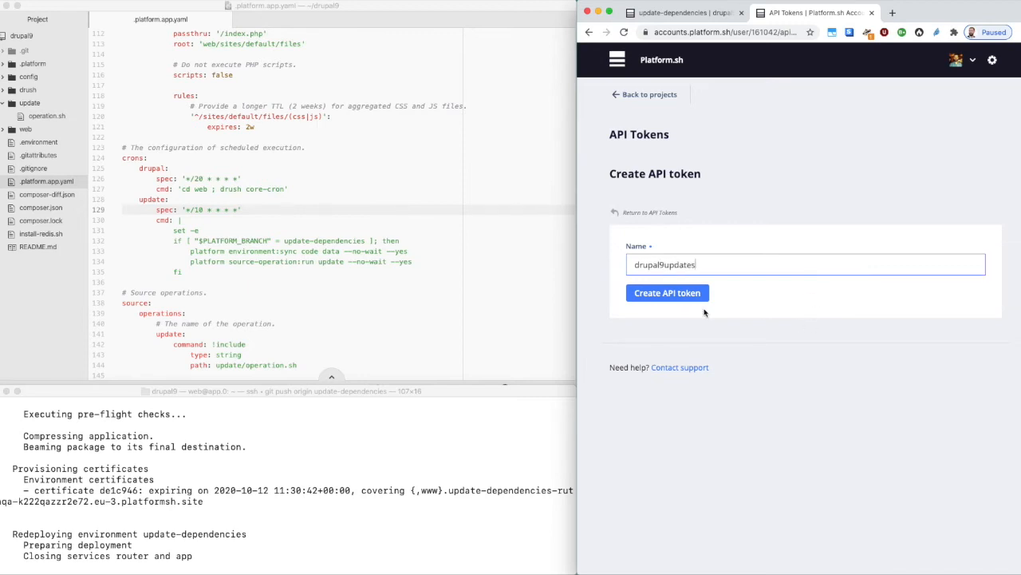
left_click(667, 292)
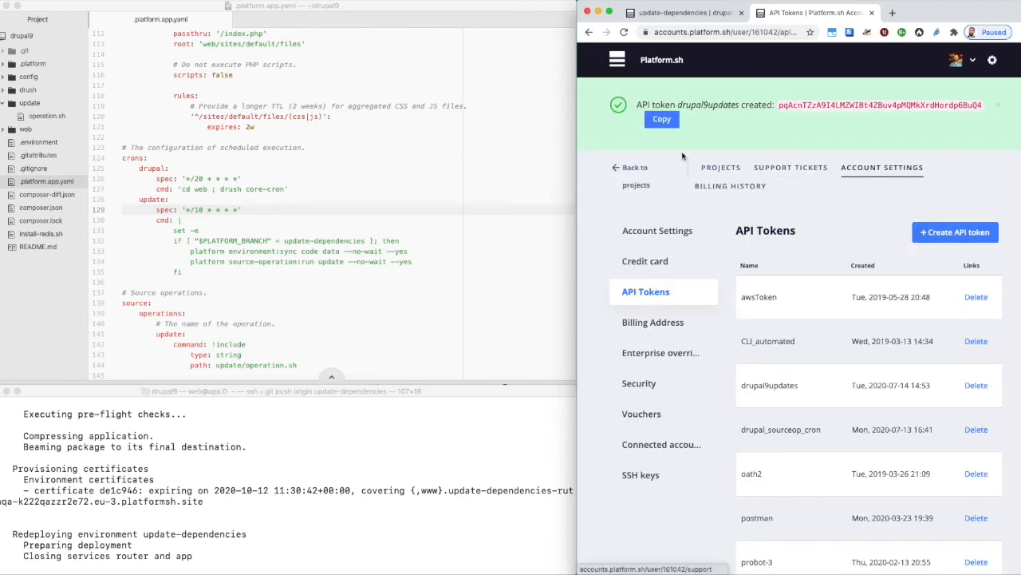
left_click(661, 118)
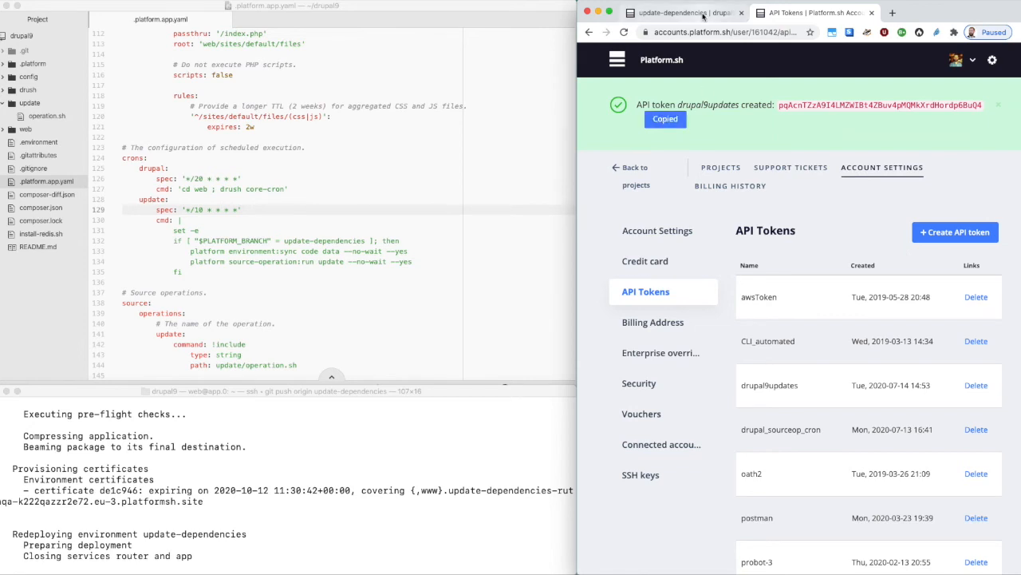
left_click(683, 13)
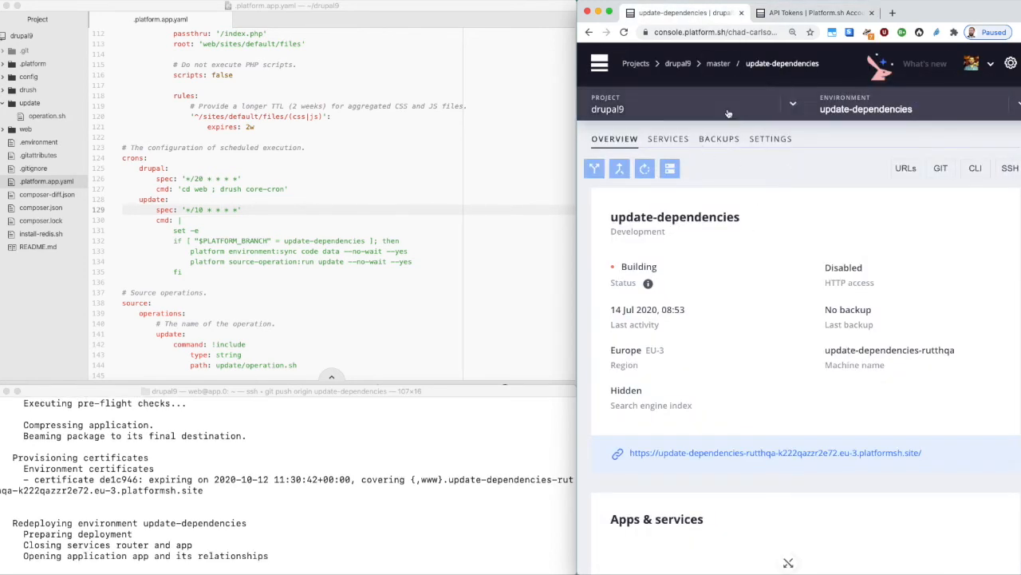
Add sensitive variable env:PLATFORMSH_CLI_TOKEN with the token, available at build and runtime.
left_click(676, 64)
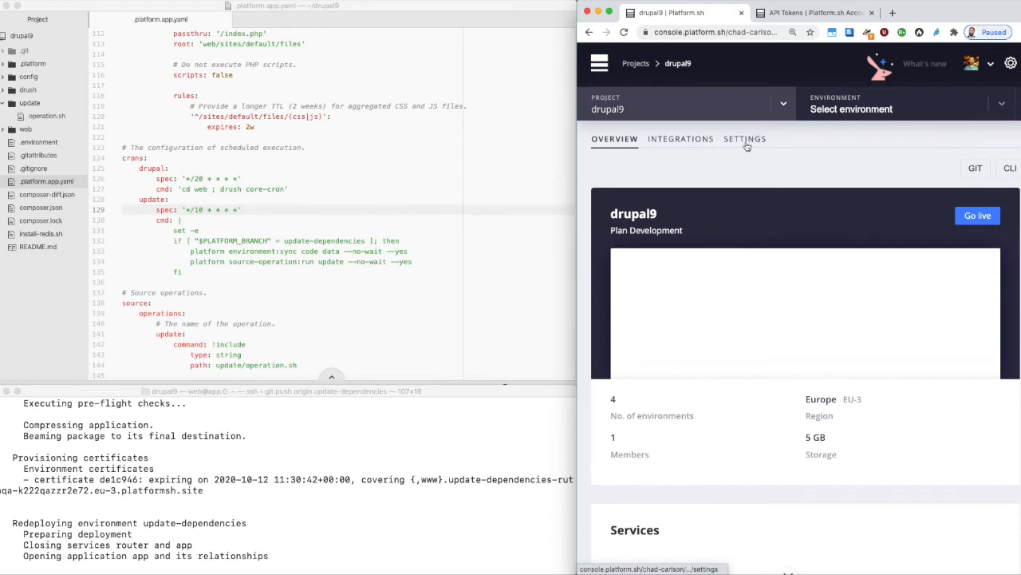
left_click(744, 137)
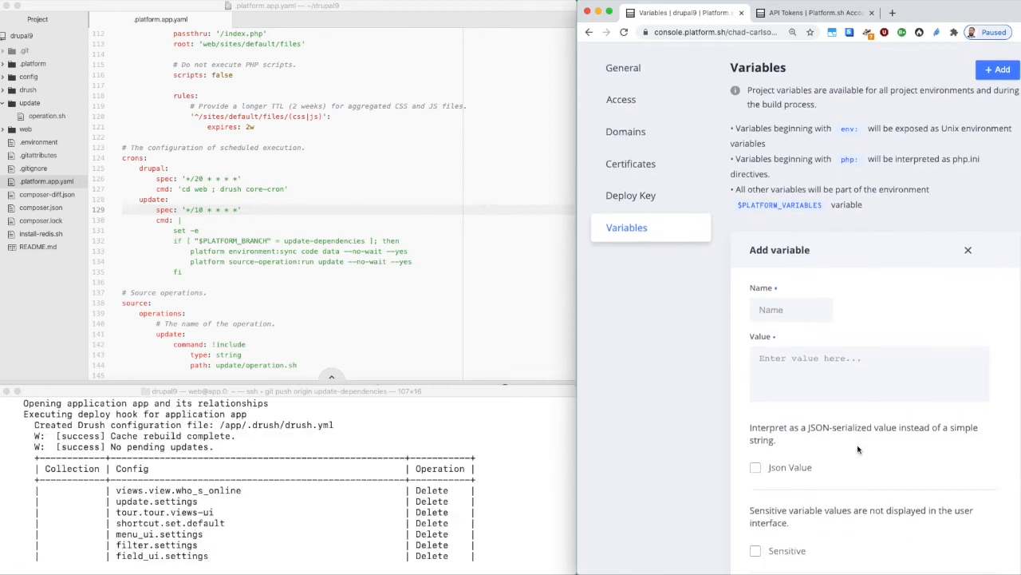
left_click(792, 310)
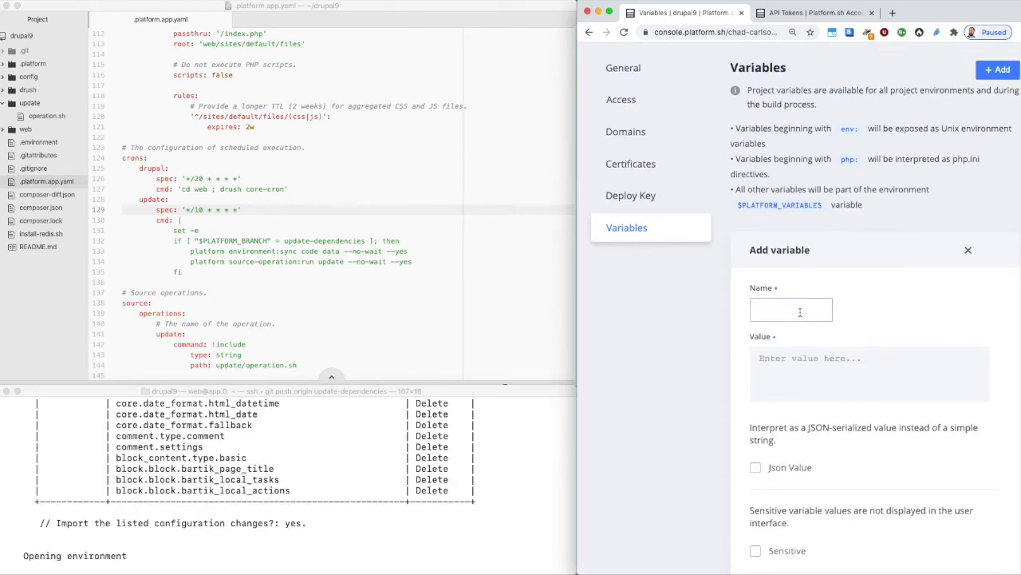
type("env:")
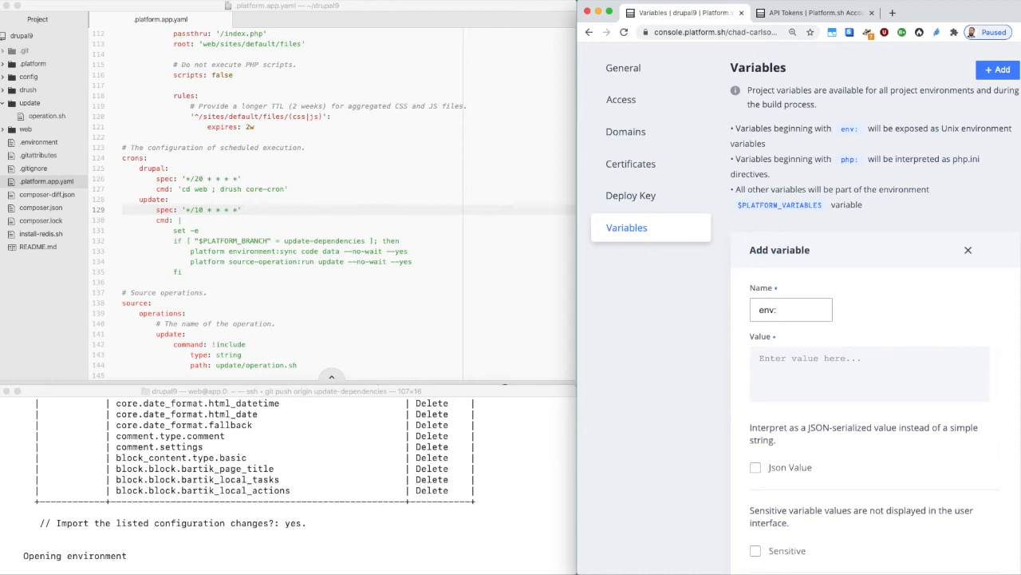
type("PLATFORM")
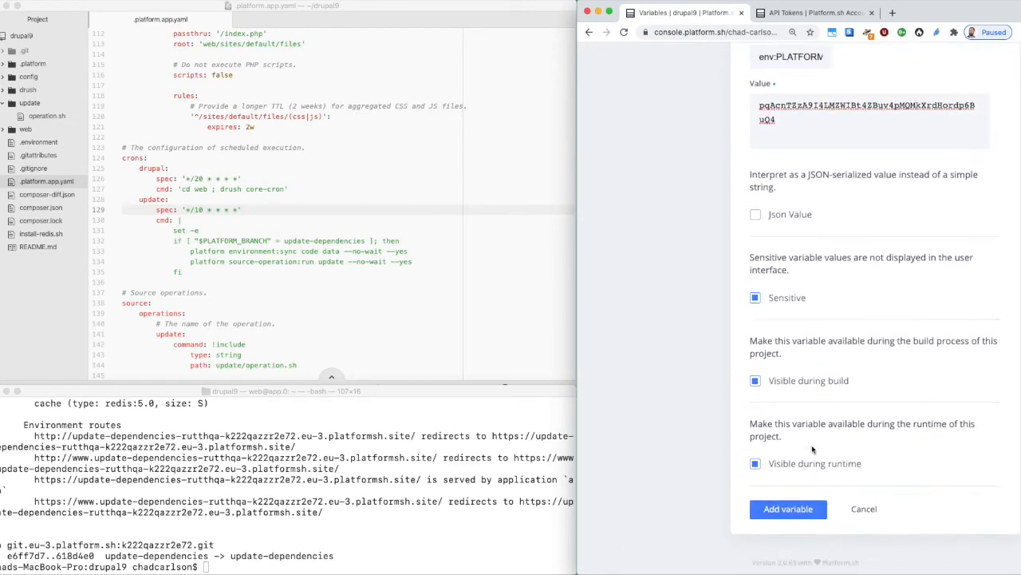
left_click(864, 508)
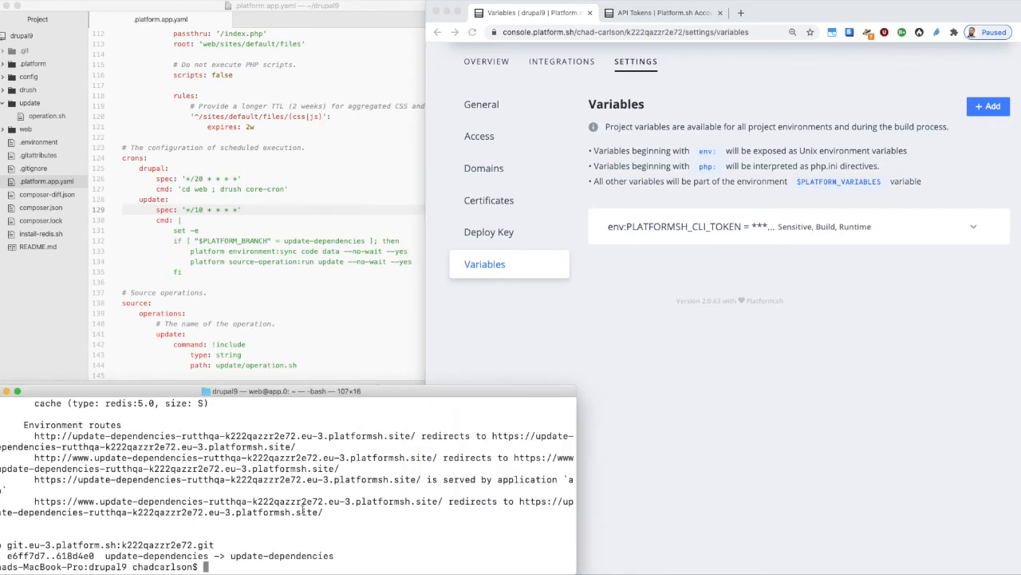
mouse_move(604, 325)
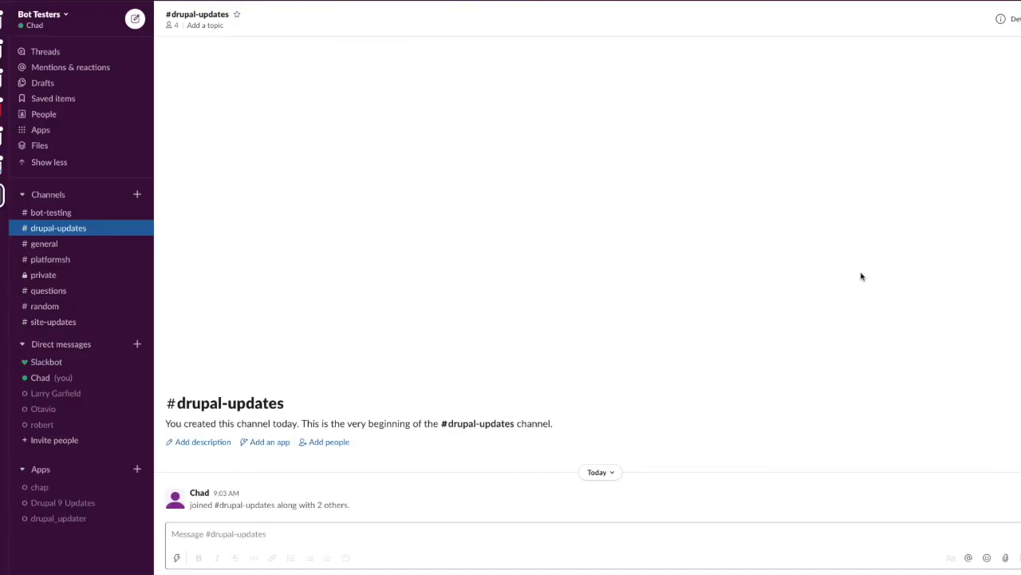
mouse_move(443, 144)
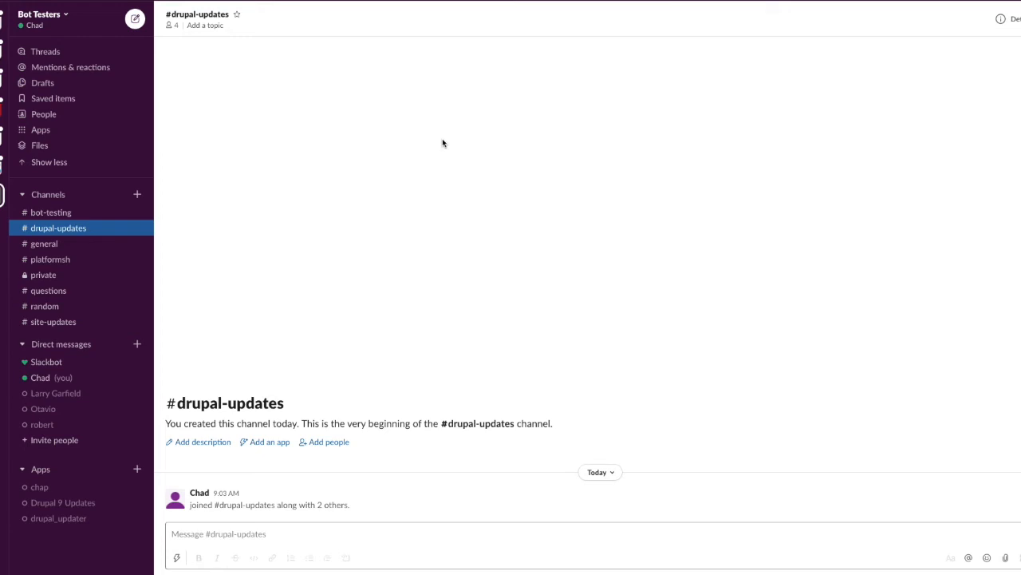
mouse_move(383, 137)
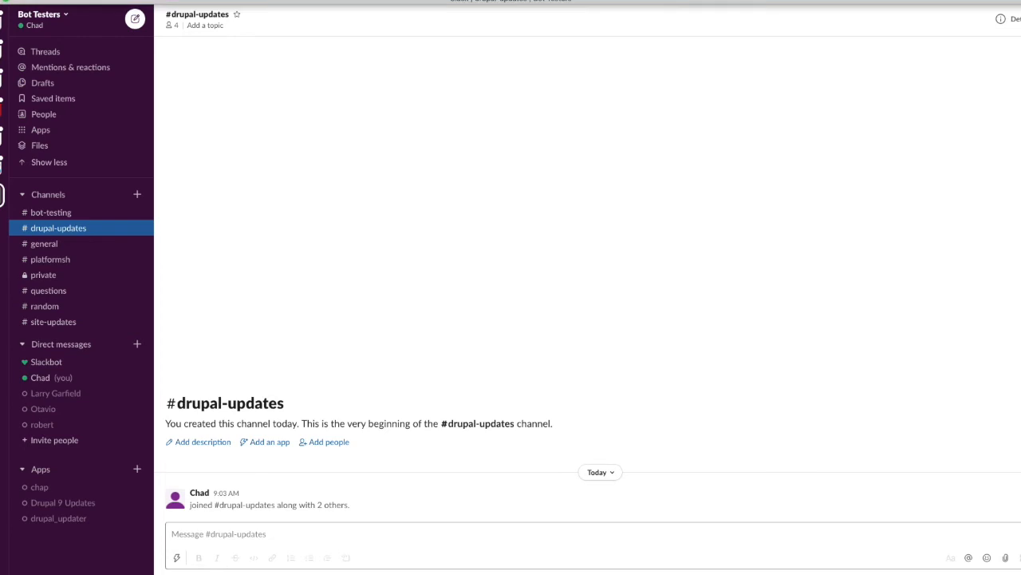
mouse_move(86, 164)
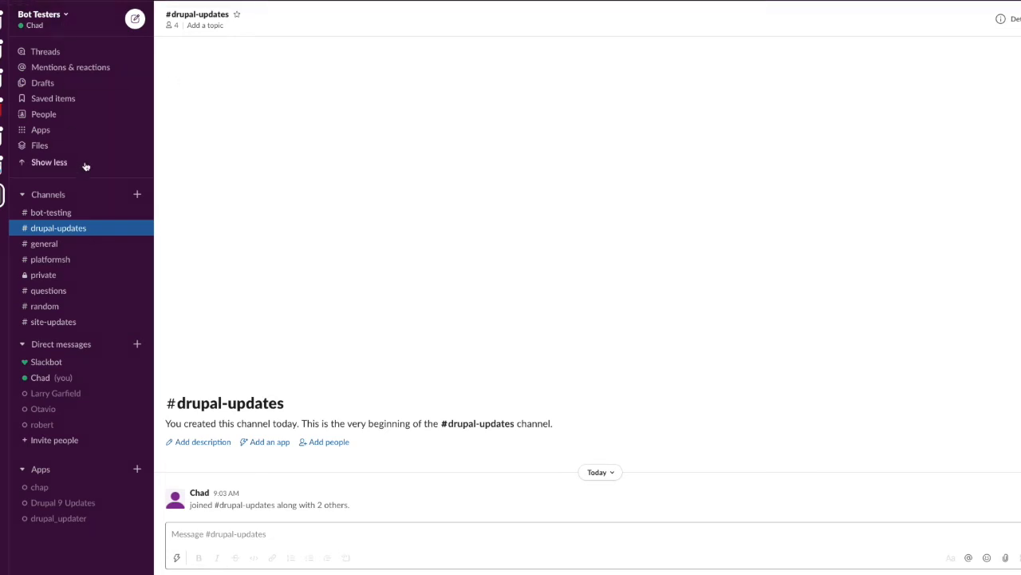
Bring up the workspace's Settings & administration menu from the drupal-updates channel.
left_click(41, 14)
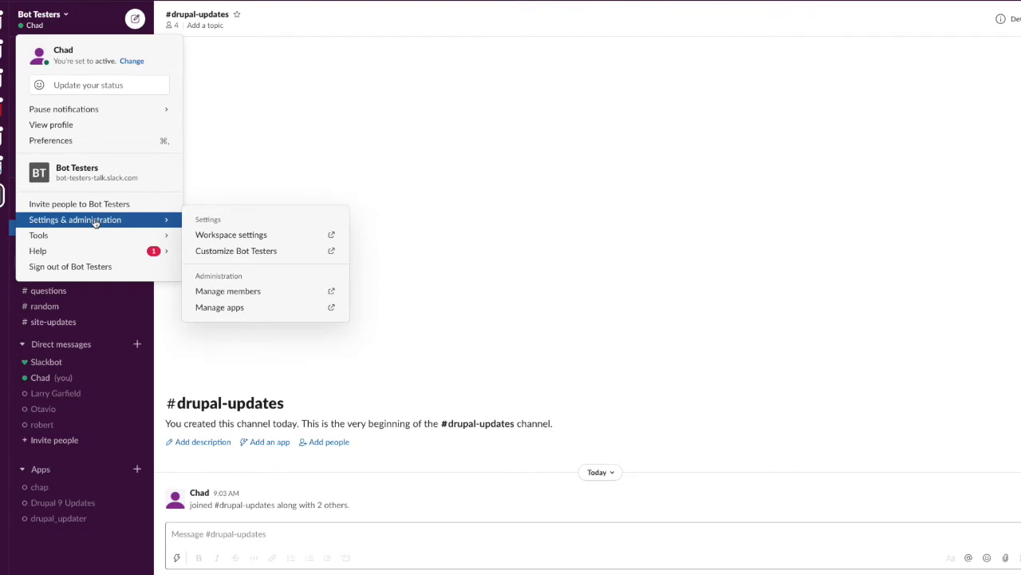
mouse_move(230, 233)
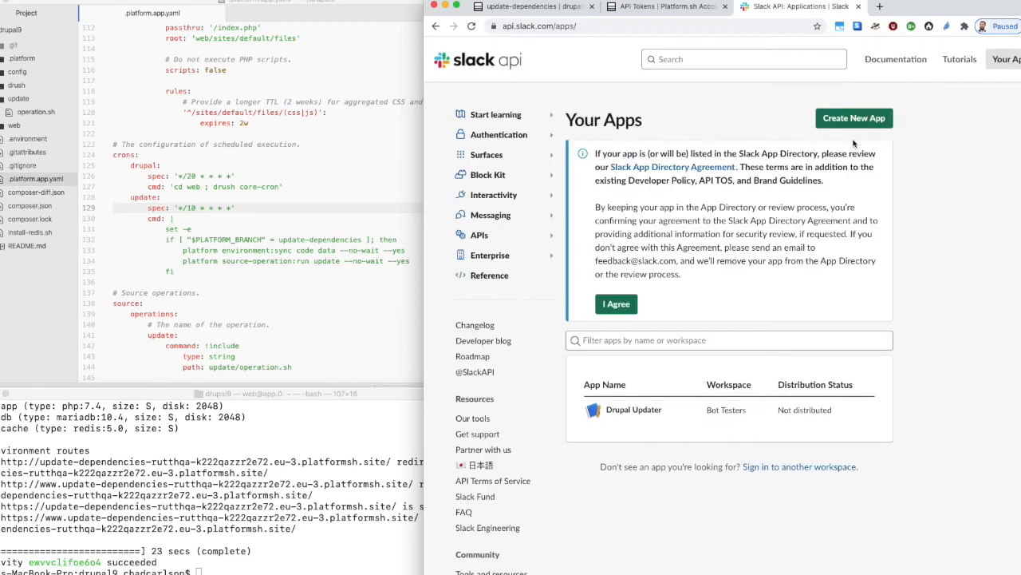
Create a new Slack app named Drupal Updates in the bot testing workspace.
left_click(852, 118)
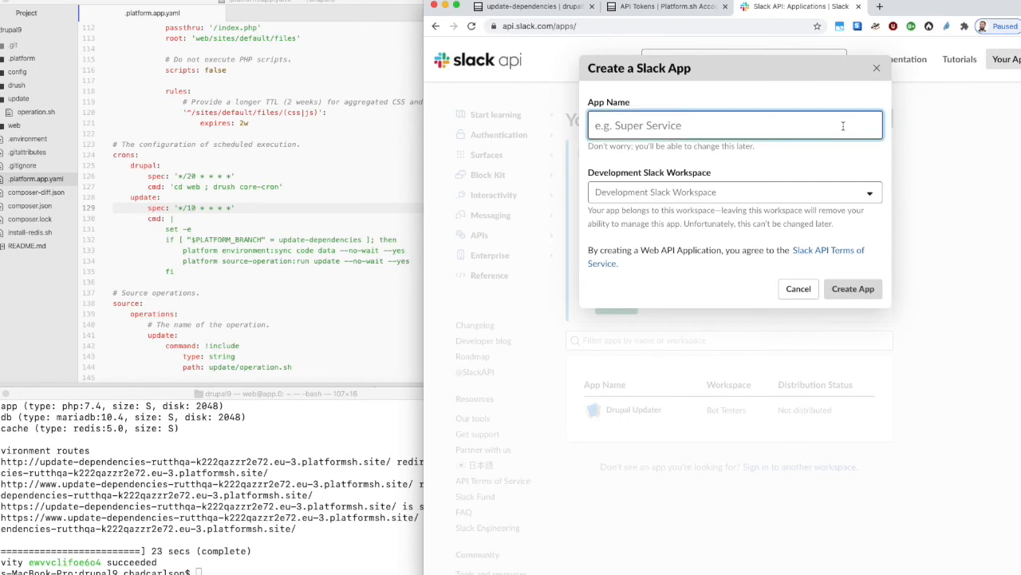
type("Drupal")
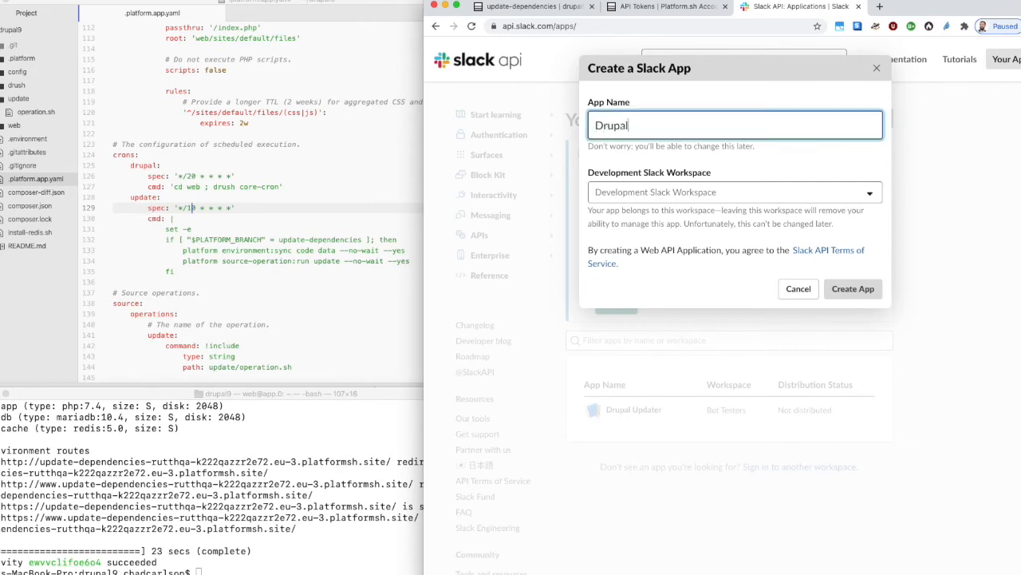
type("Updates")
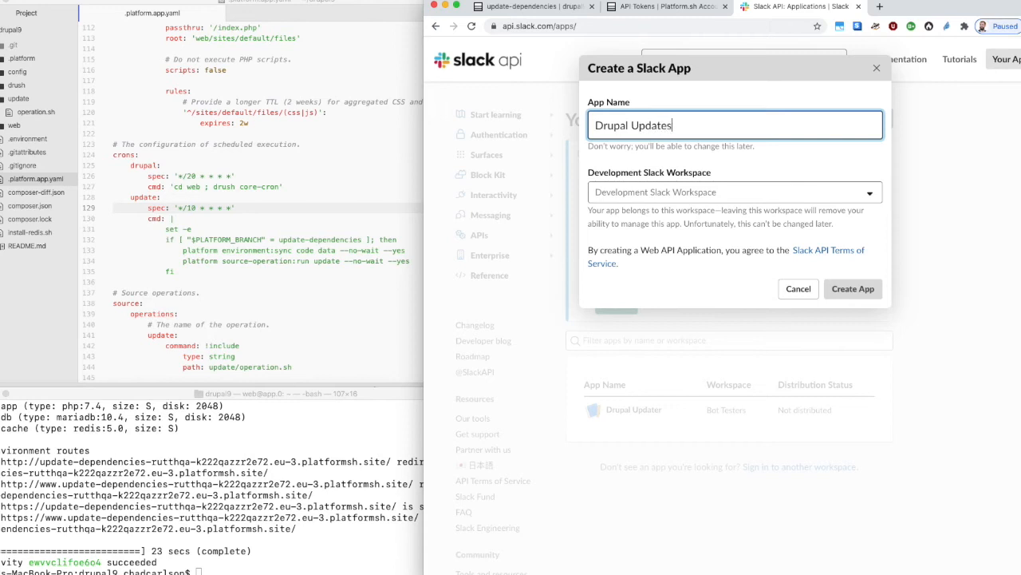
left_click(734, 192)
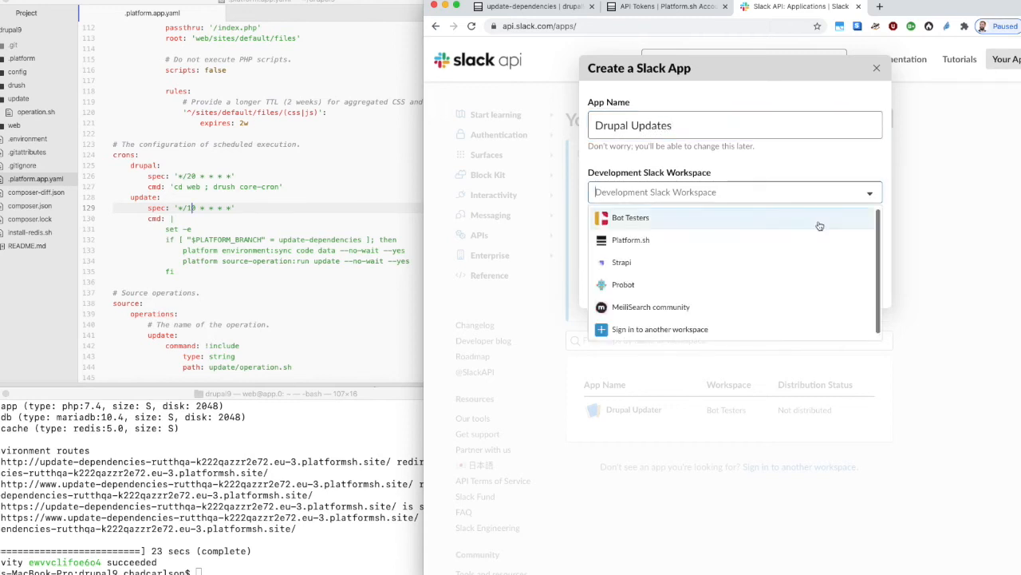
left_click(631, 217)
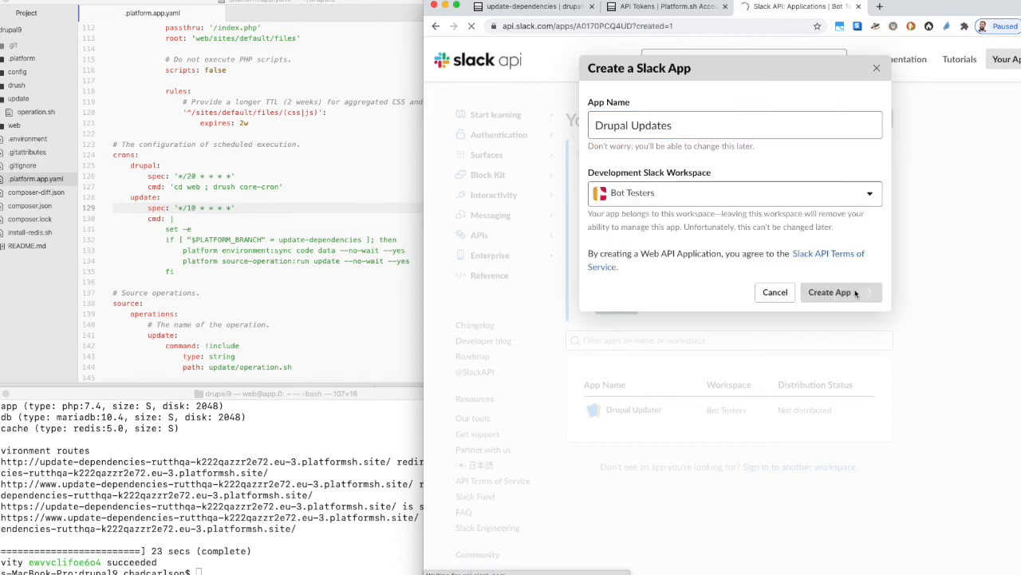
left_click(830, 291)
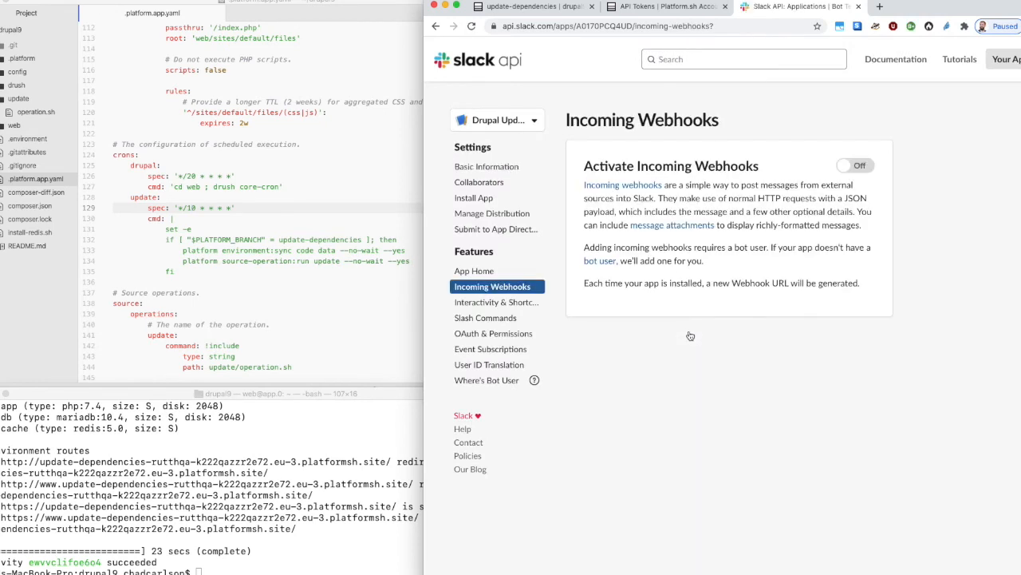
Enable Incoming Webhooks and add a webhook posting to #drupal-updates, then return to Platform.sh.
left_click(854, 164)
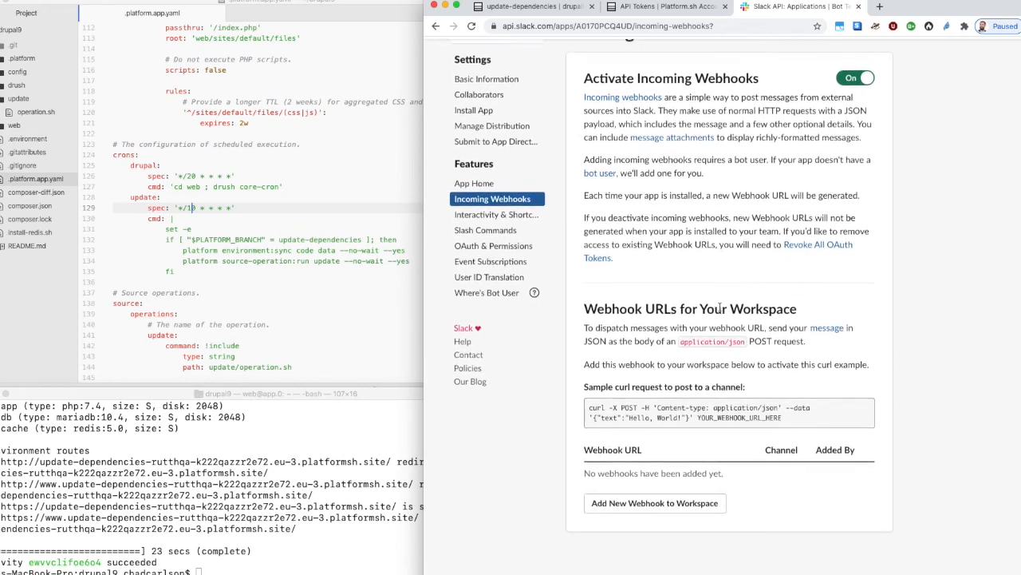
scroll("down", 3)
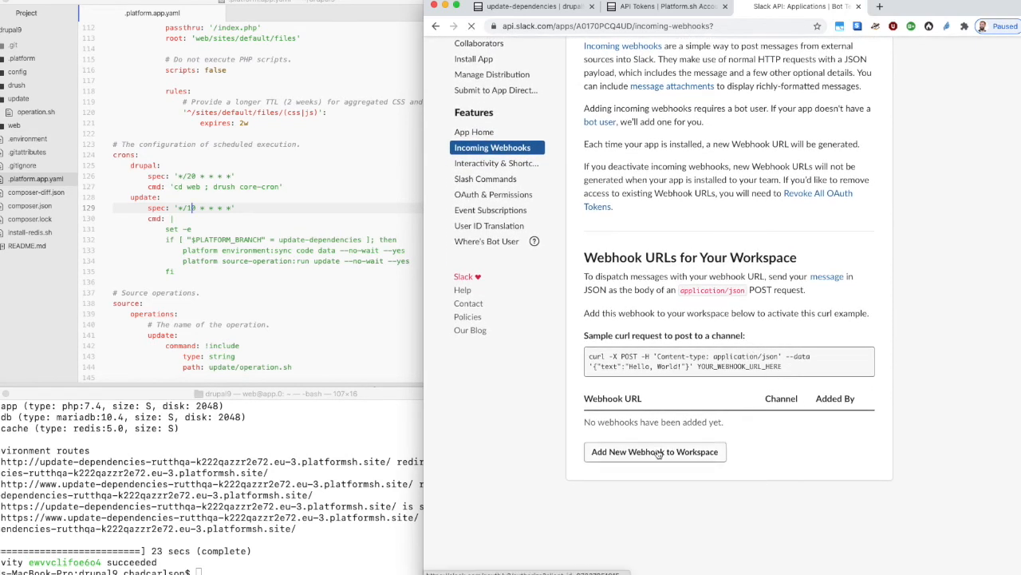
left_click(654, 450)
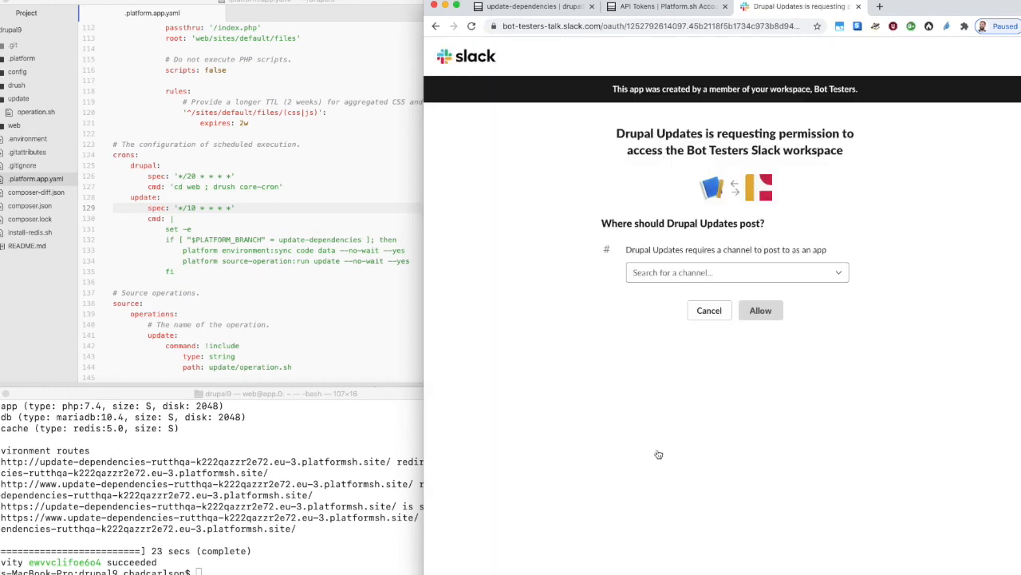
left_click(731, 272)
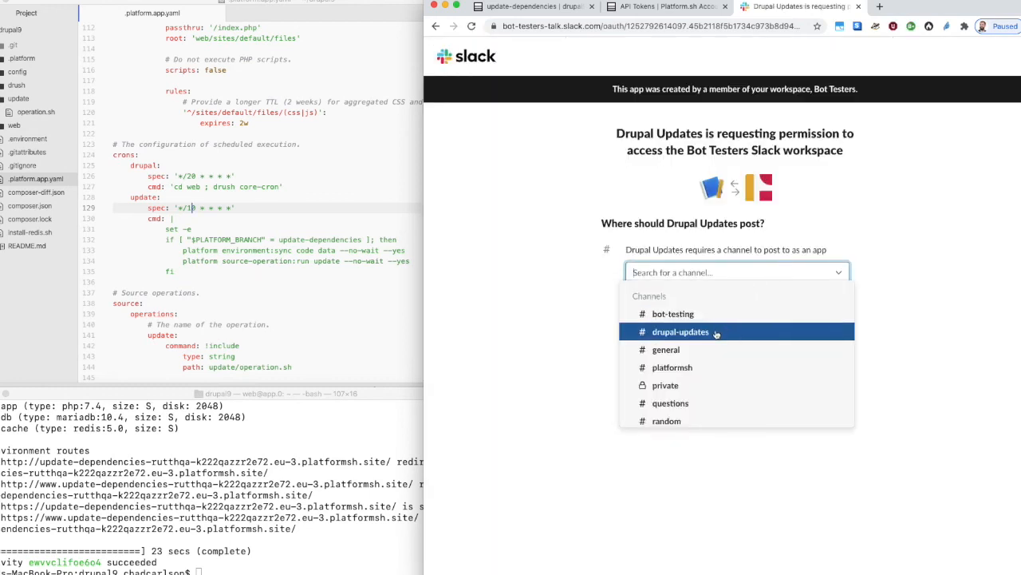
left_click(680, 330)
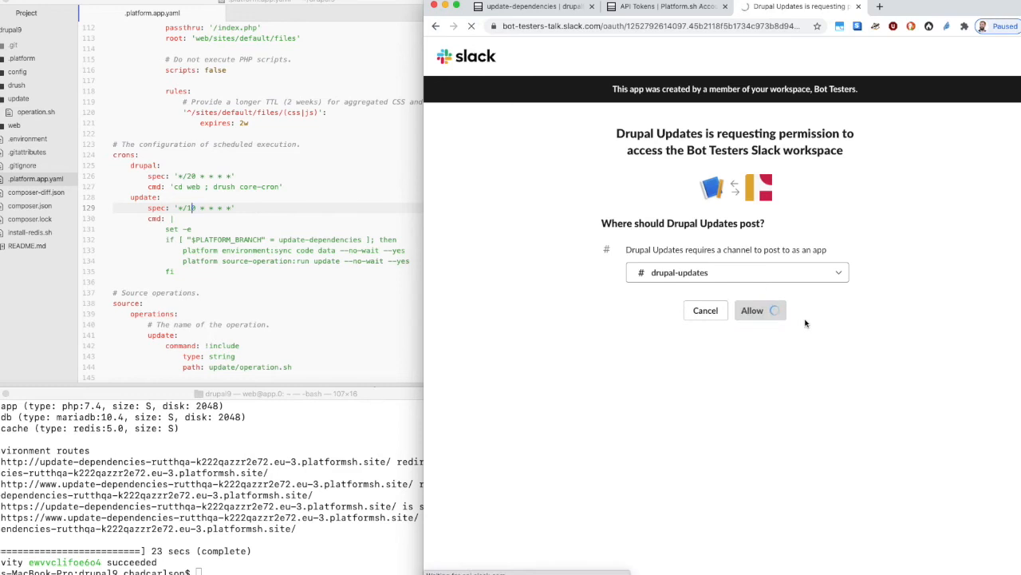
left_click(751, 310)
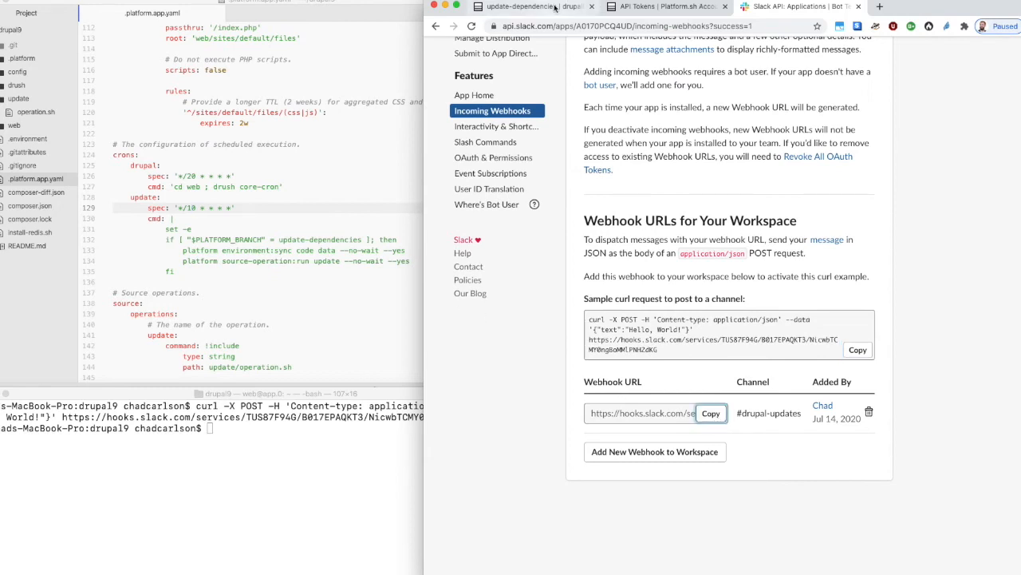
left_click(530, 6)
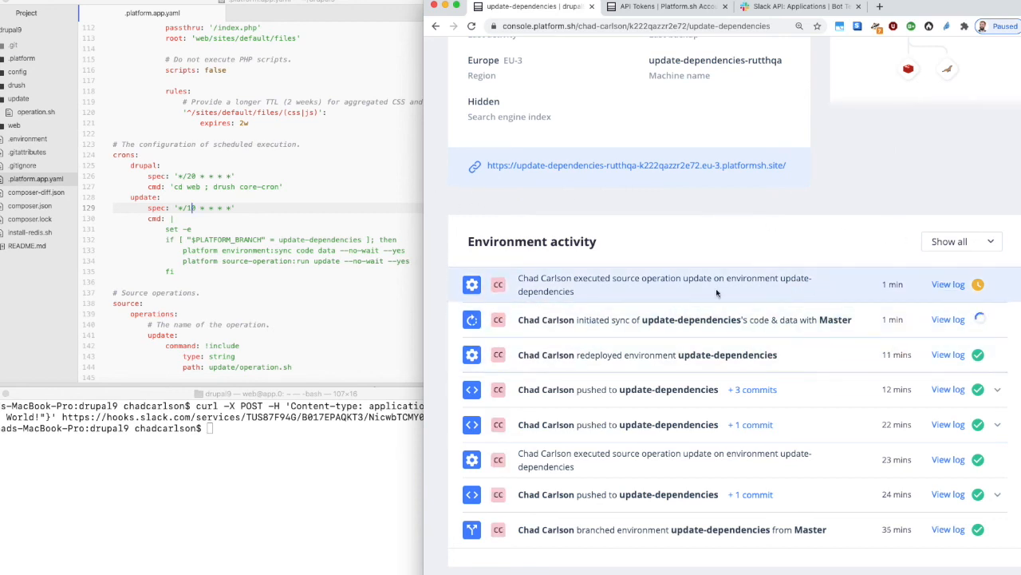
Add an inheritable env:SLACK_URL variable holding the hooks.slack.com webhook URL on update-dependencies.
scroll("up", 3)
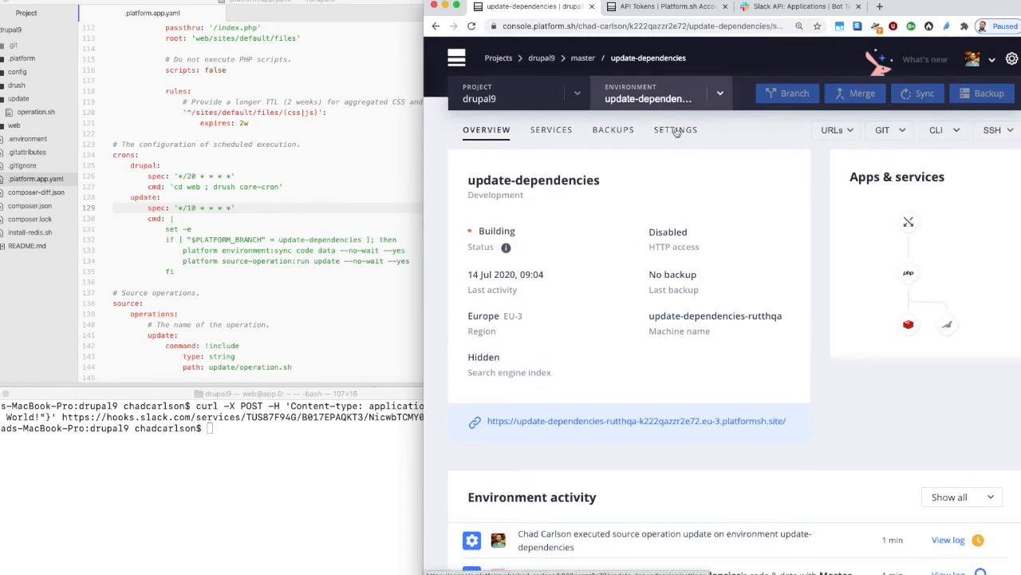
left_click(675, 129)
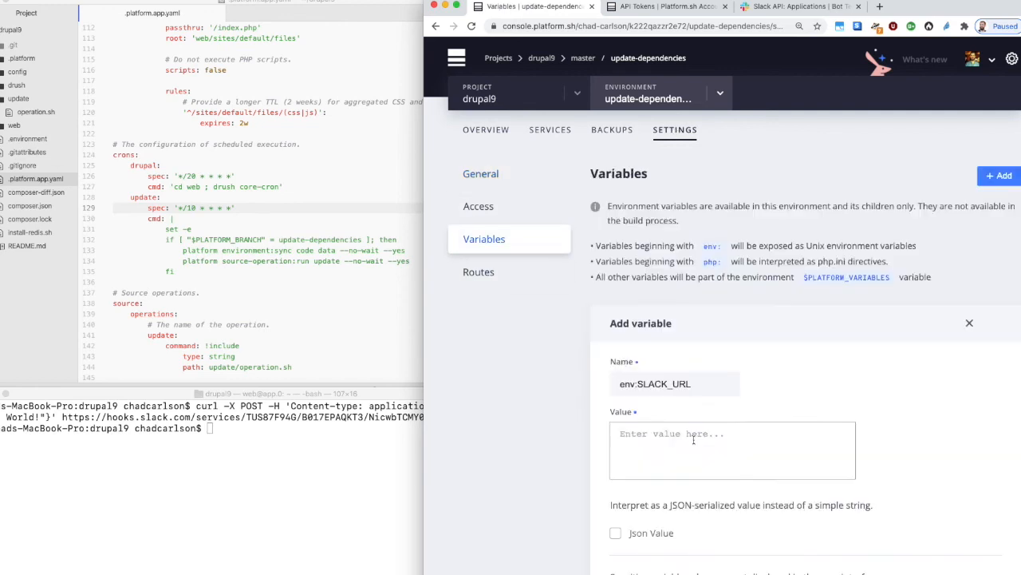
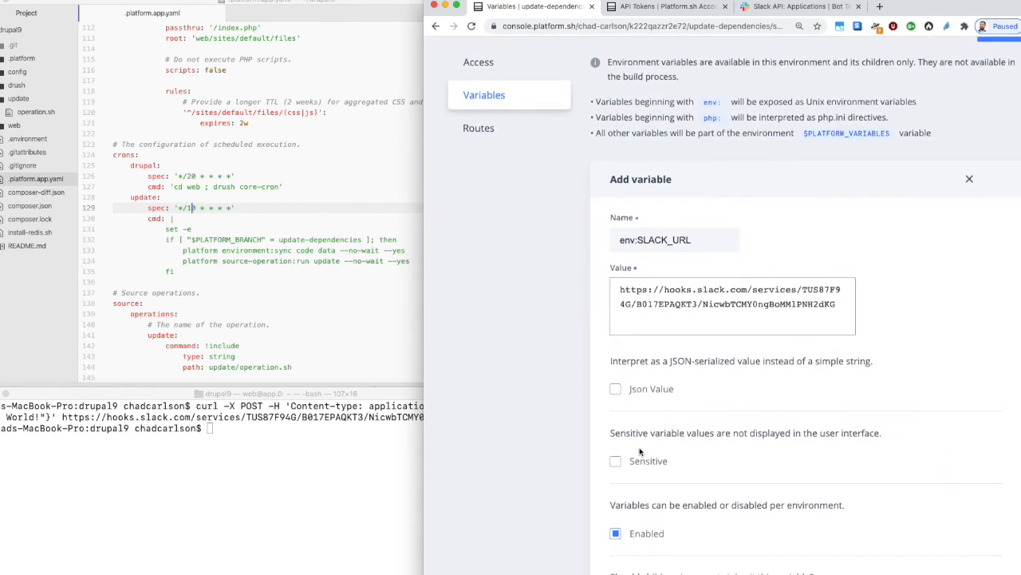
scroll("down", 3)
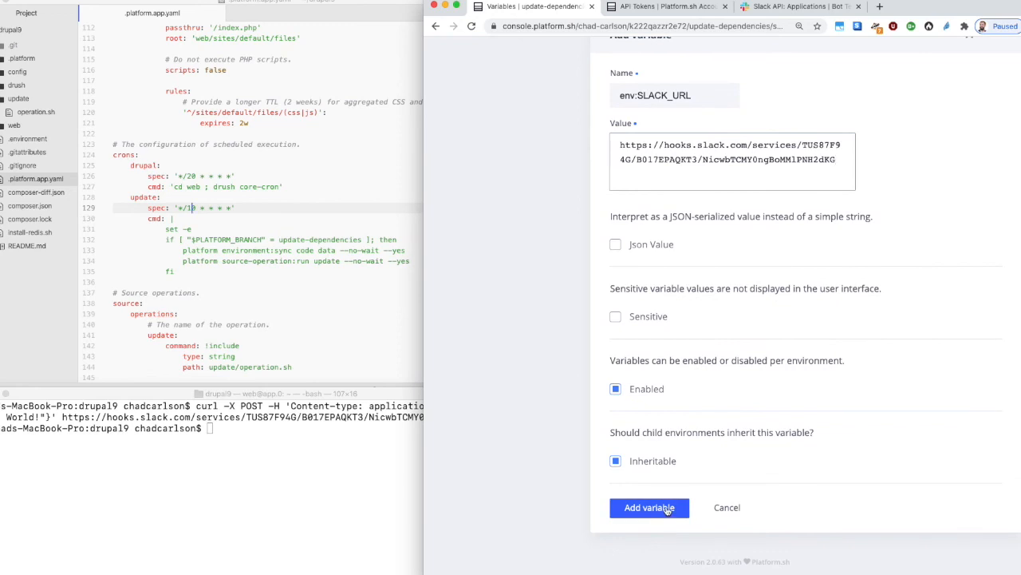
left_click(649, 507)
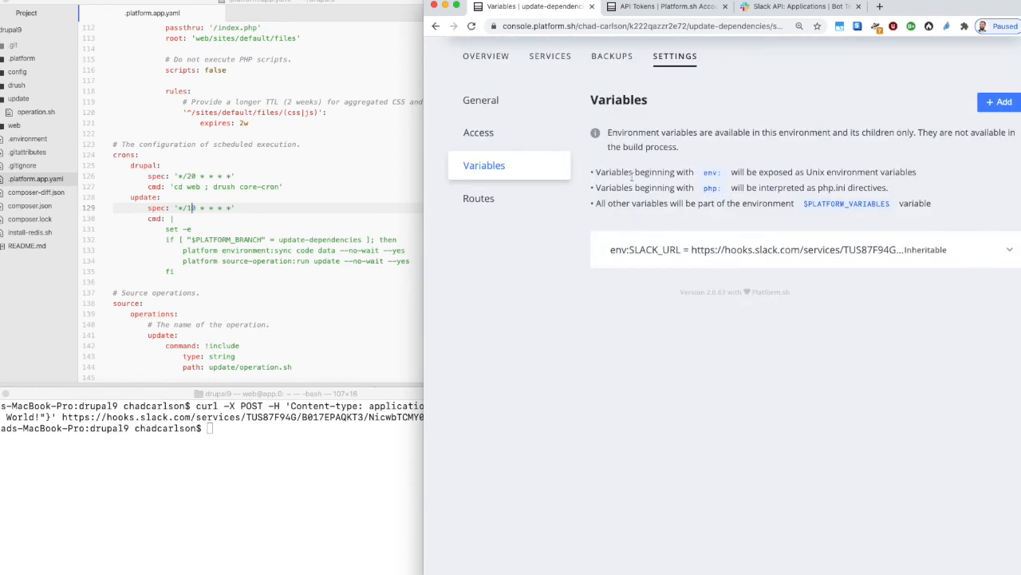
left_click(485, 56)
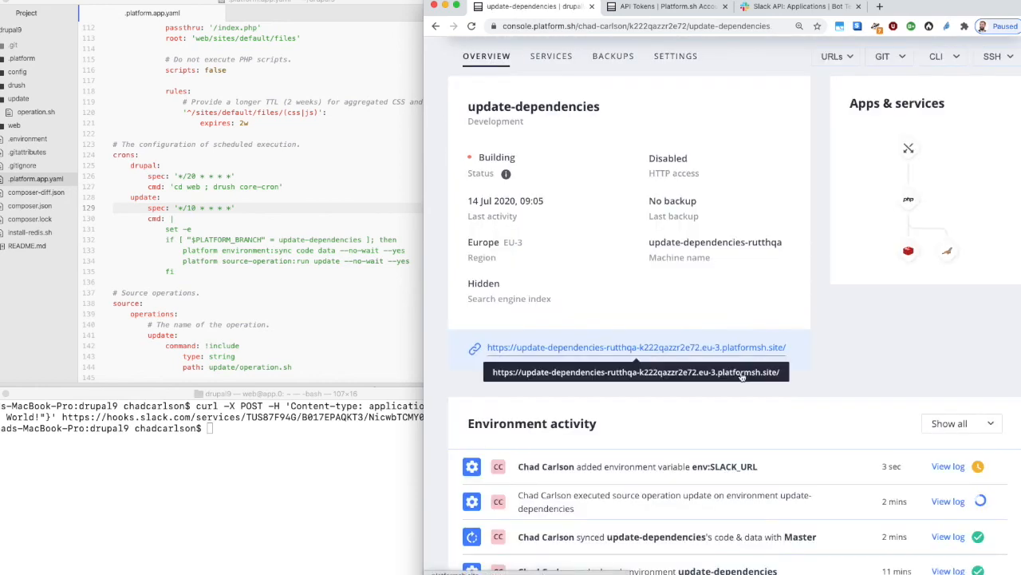
scroll("down", 3)
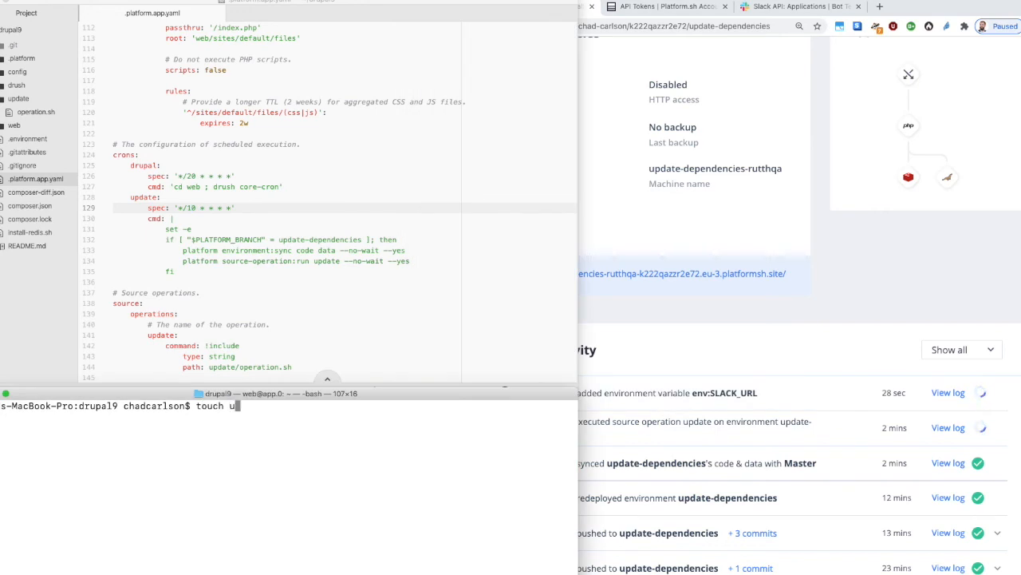
Create update/slack.js with touch and open it in Atom.
type("pdate/")
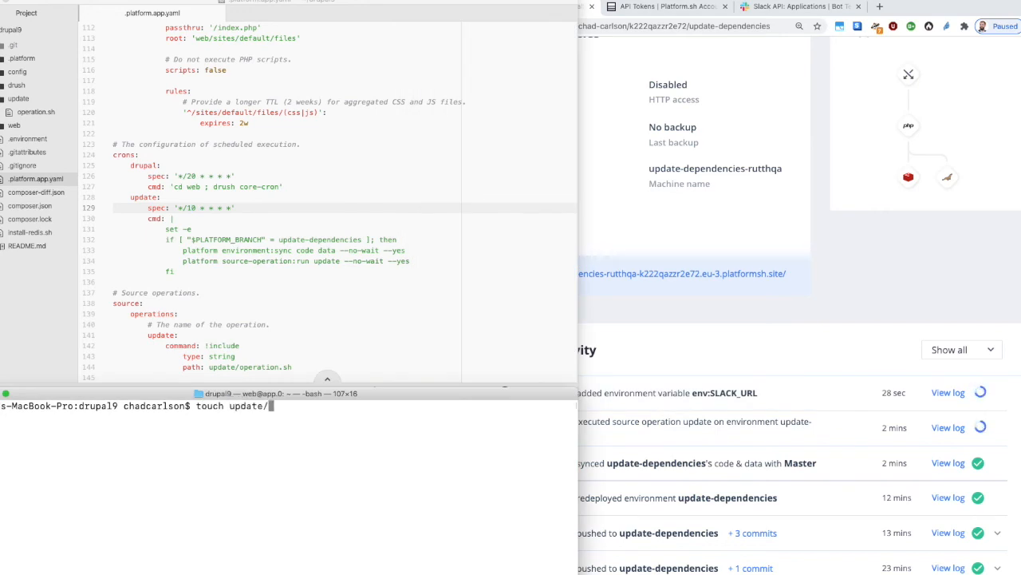
key("Return")
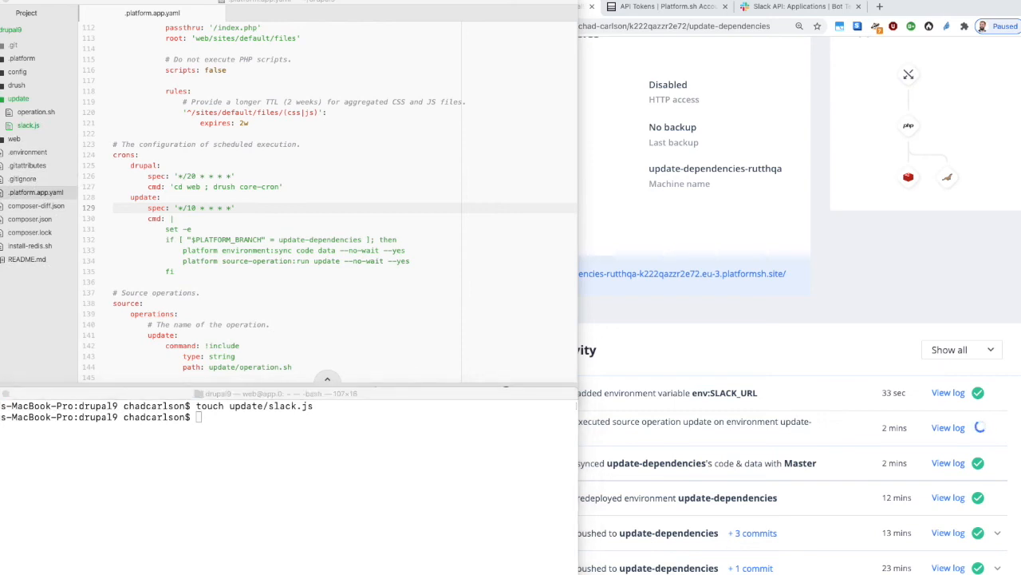
left_click(28, 125)
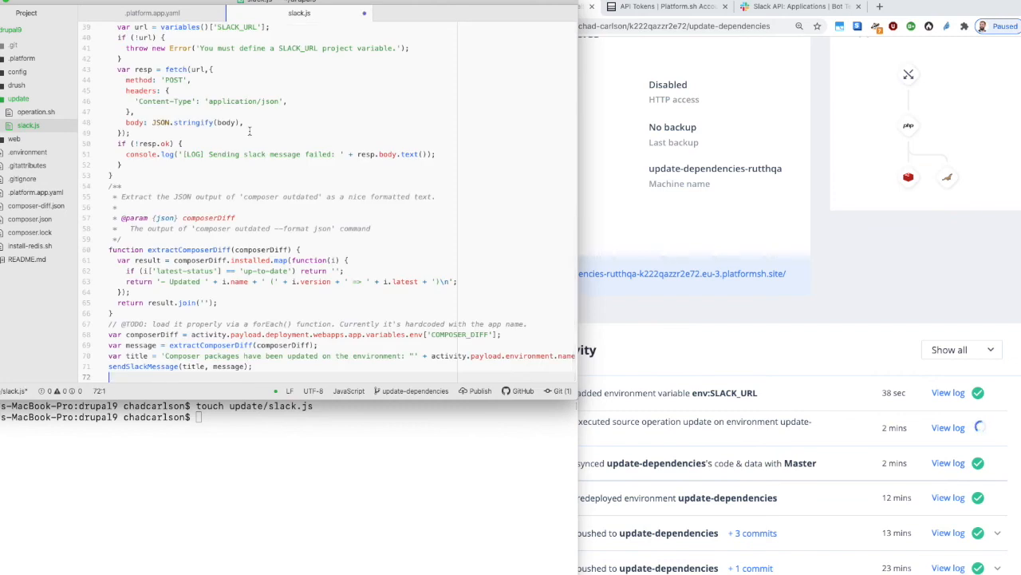
Paste in and review the Slack activity script that posts composer-diff messages to the webhook.
scroll("up", 3)
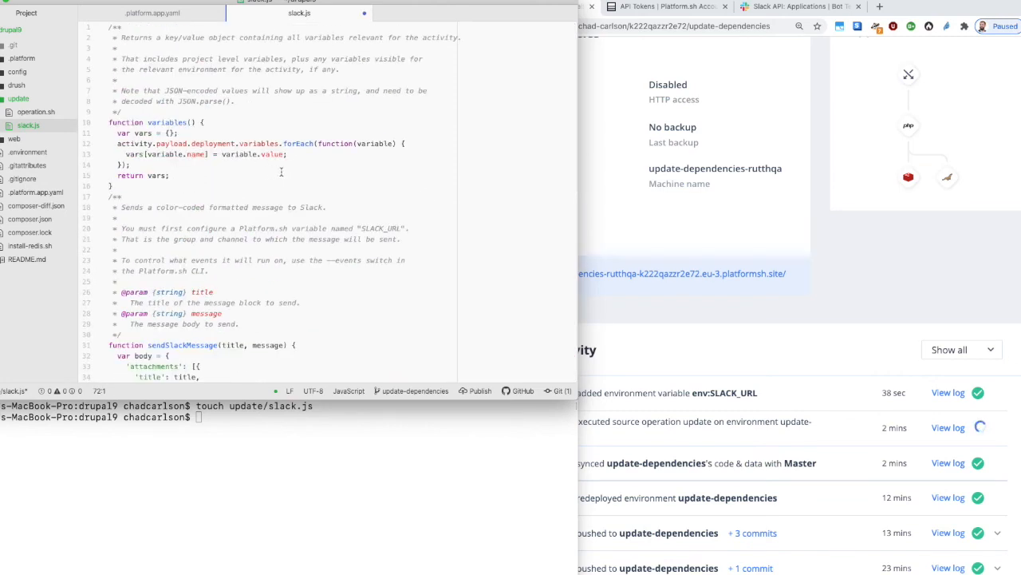
left_click(227, 143)
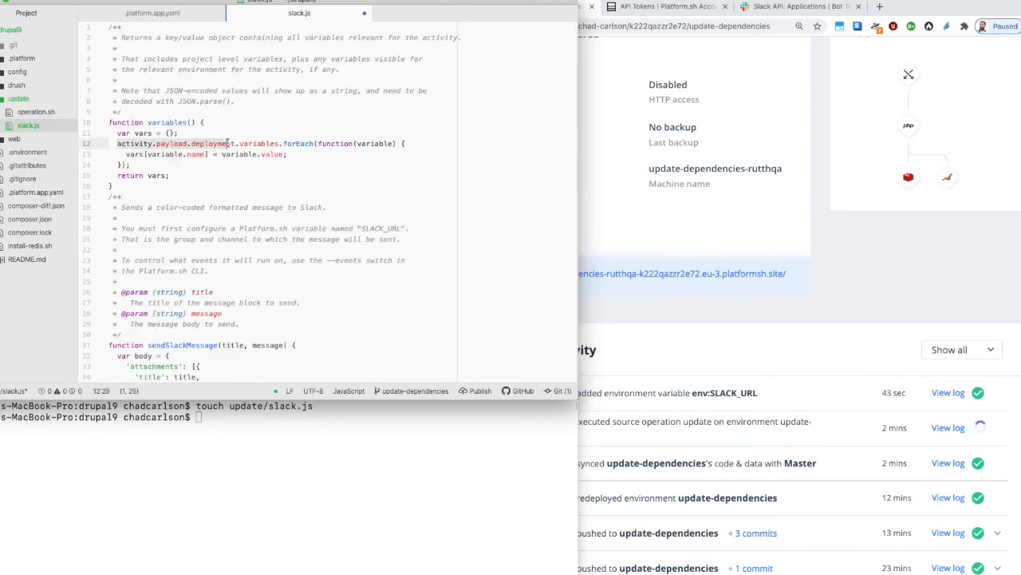
left_click(249, 198)
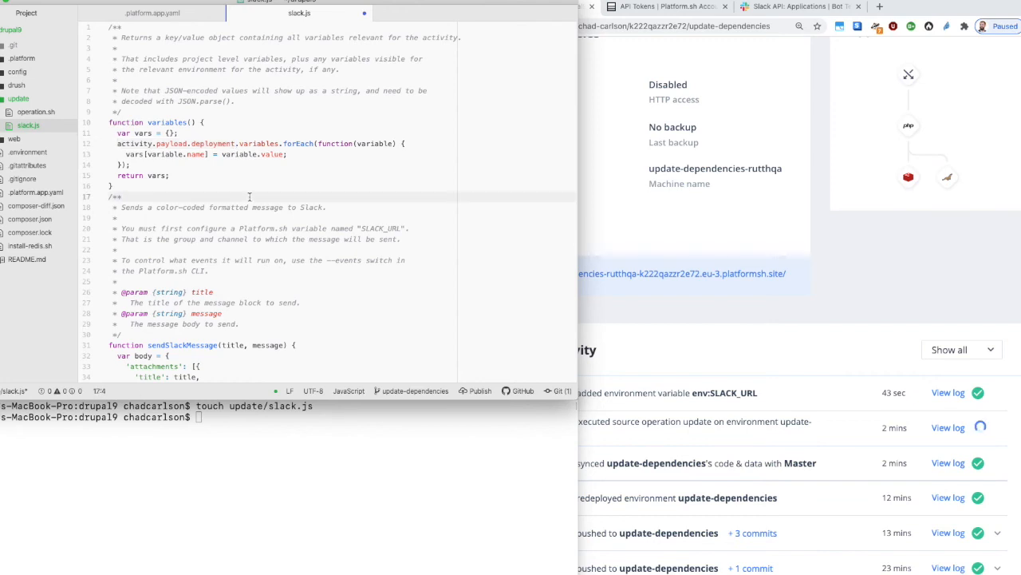
scroll("down", 3)
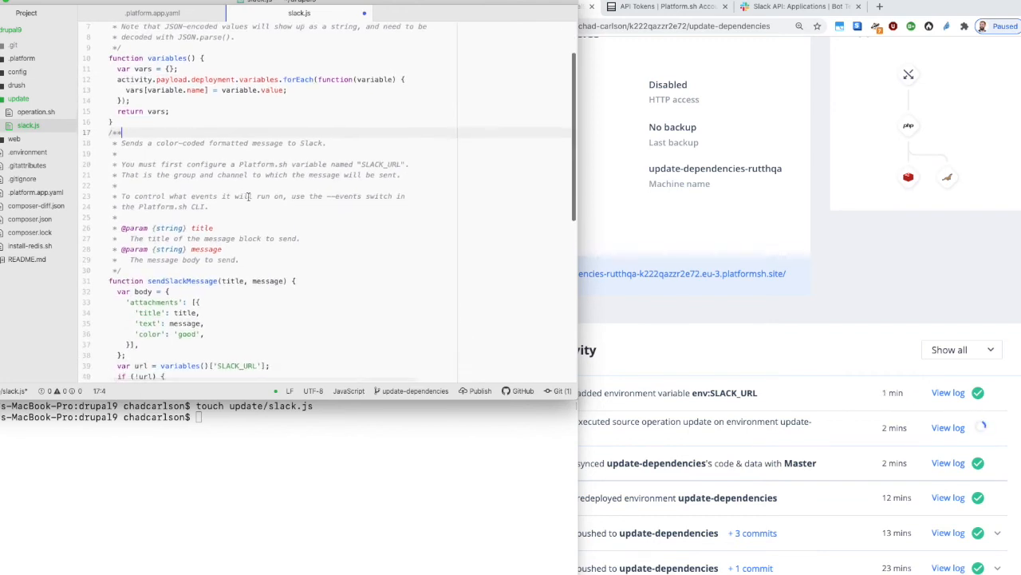
scroll("down", 3)
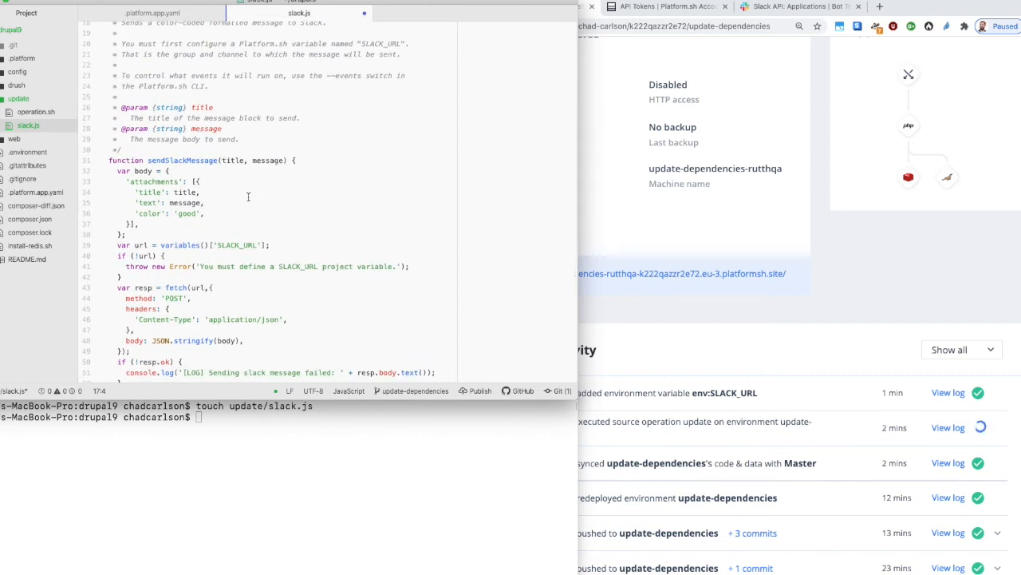
scroll("down", 3)
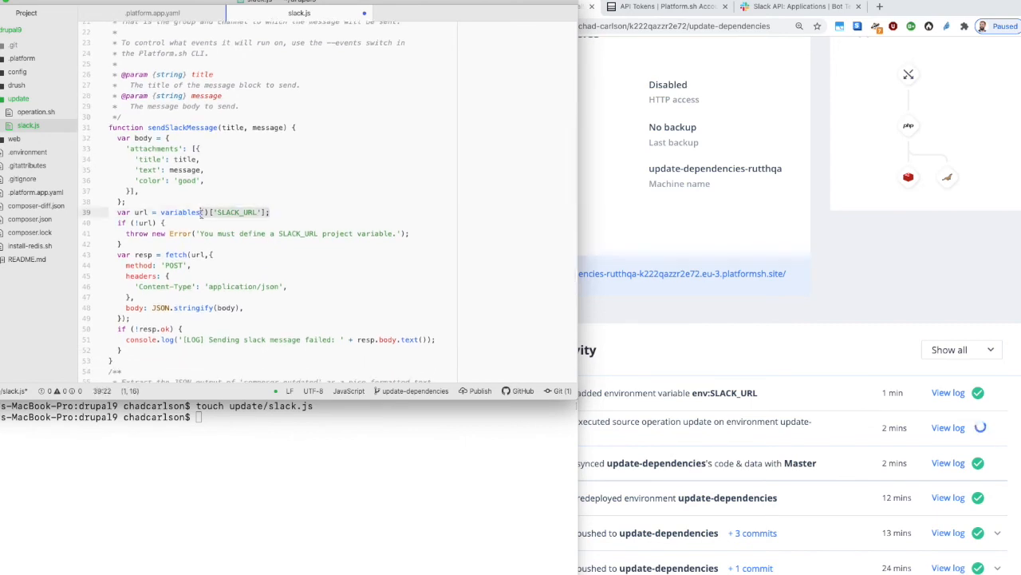
scroll("down", 3)
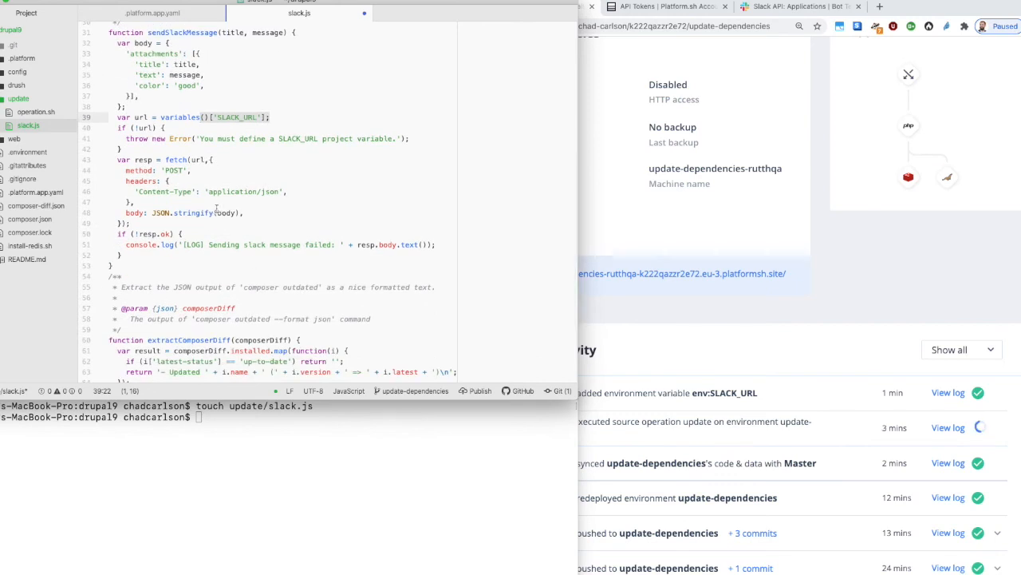
scroll("down", 3)
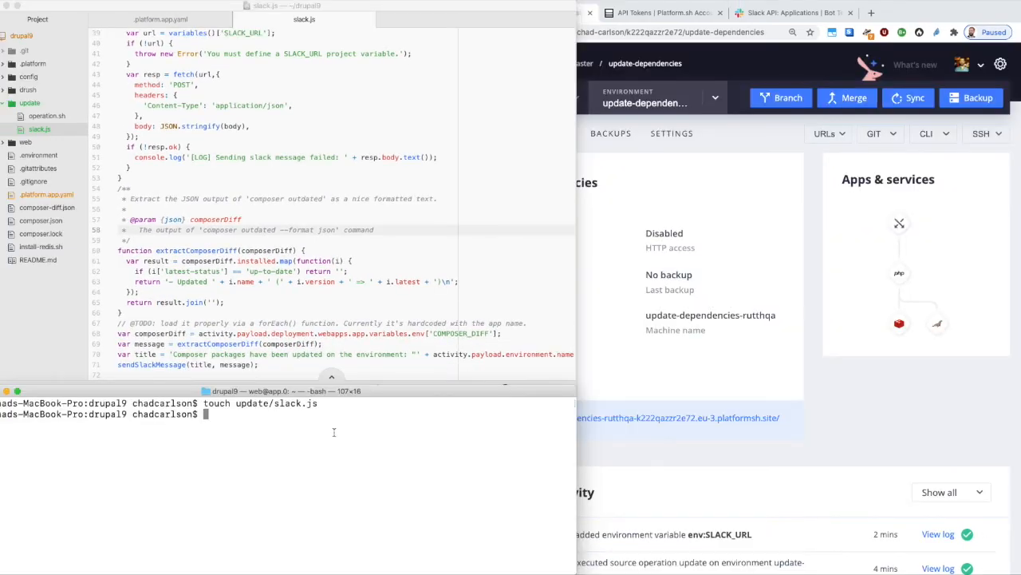
Run platform integration:add --type script --file update/slack.js --events environment.source-operation.
type("platform i")
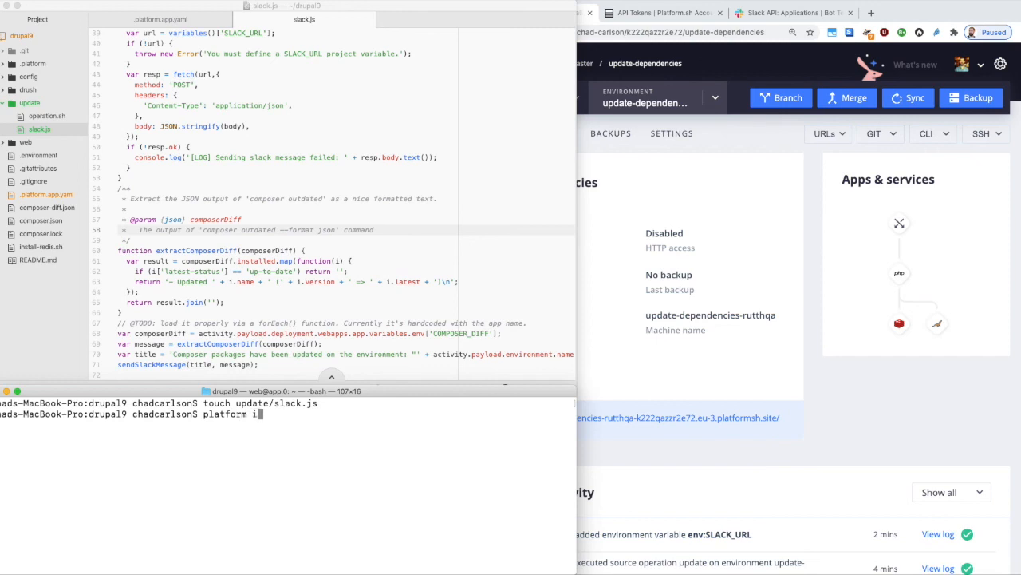
type("ntegration:ad")
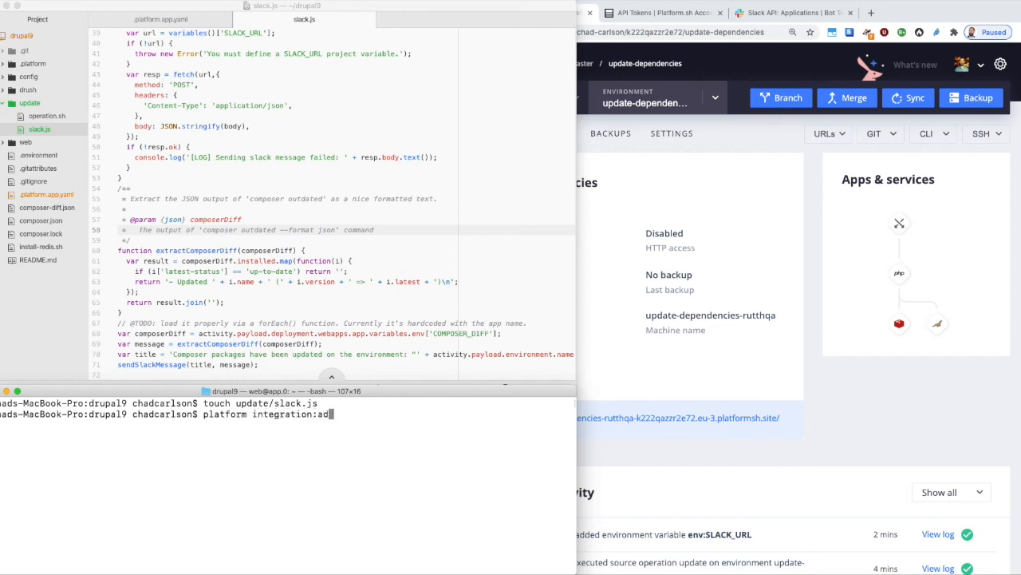
type("d --type")
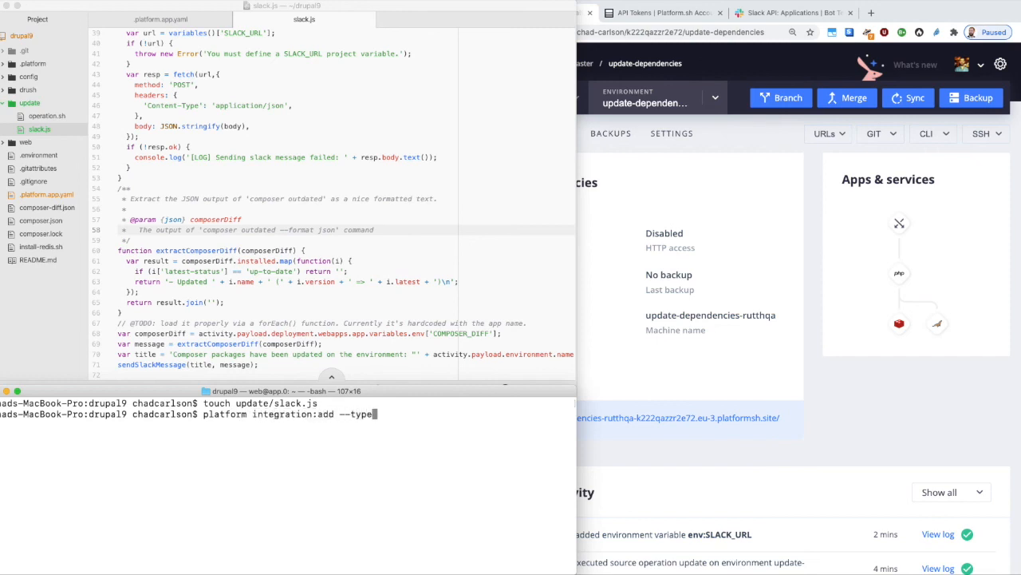
type("script -")
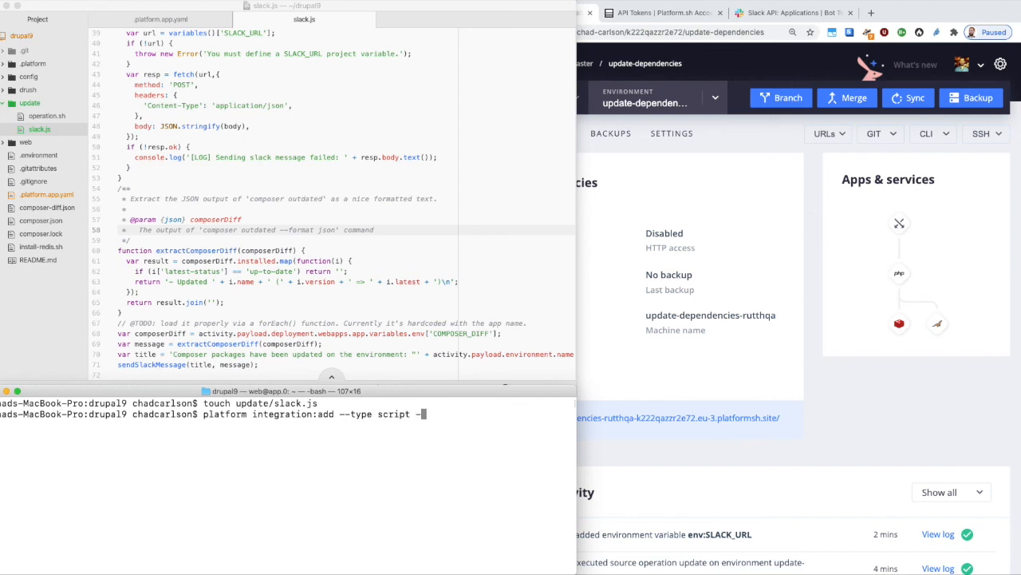
type("-file update/")
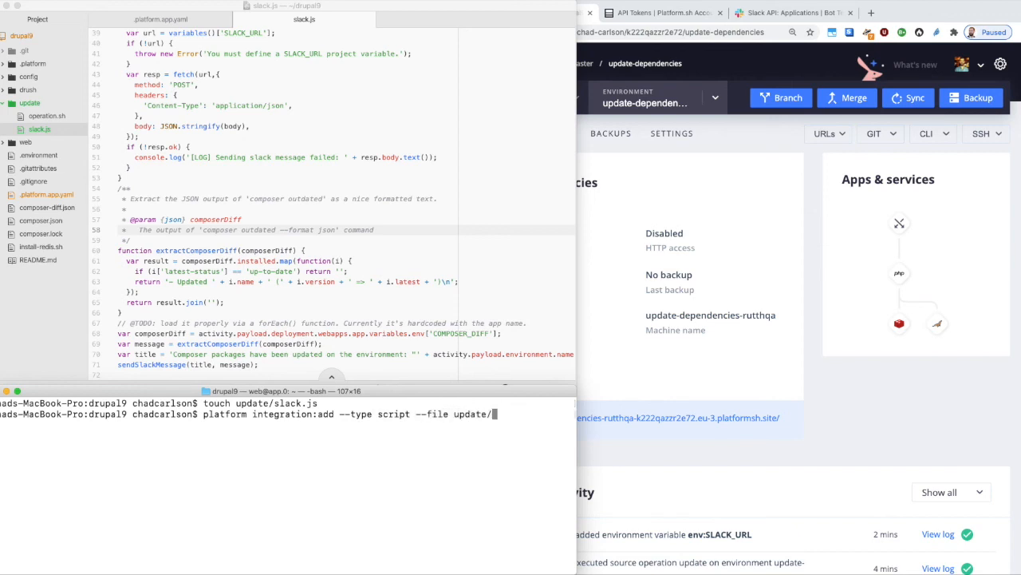
type("slack.js")
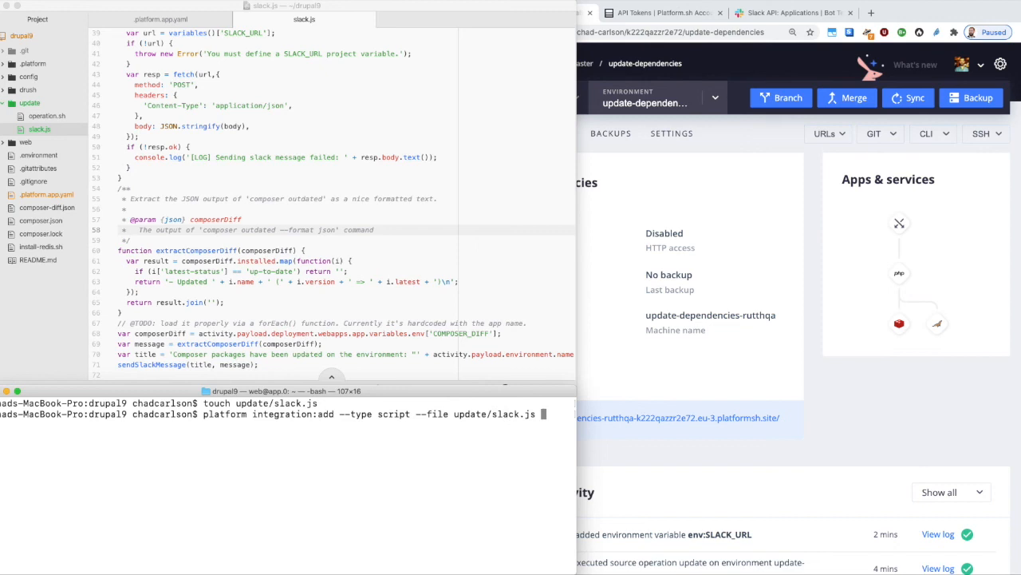
type("--events=environment")
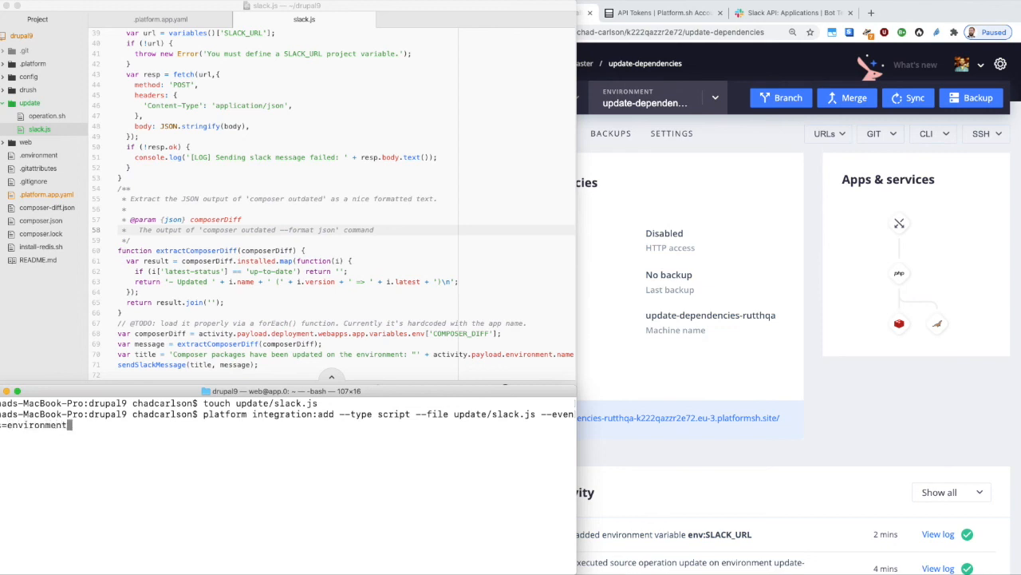
type(".source-operation")
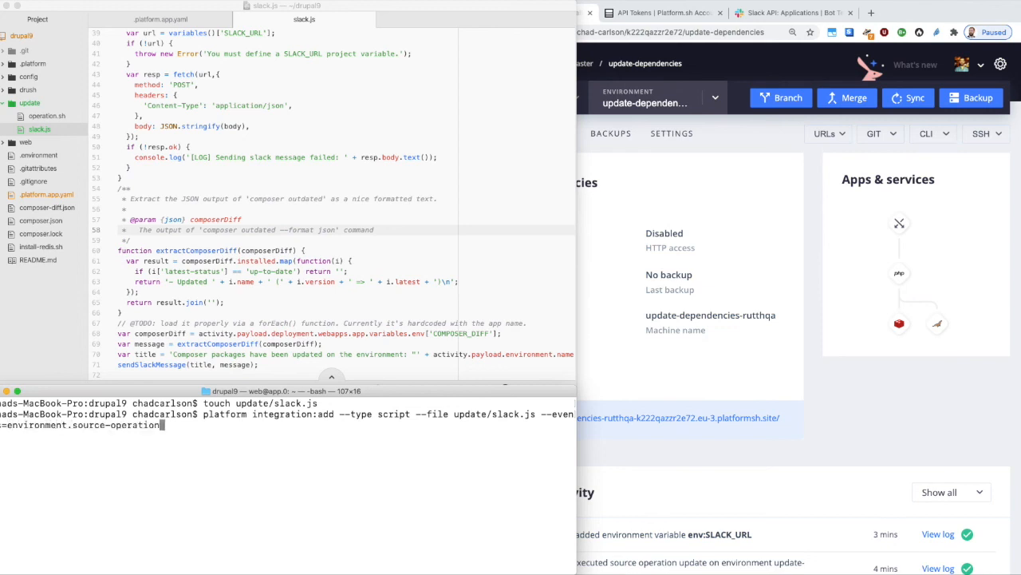
key("Return")
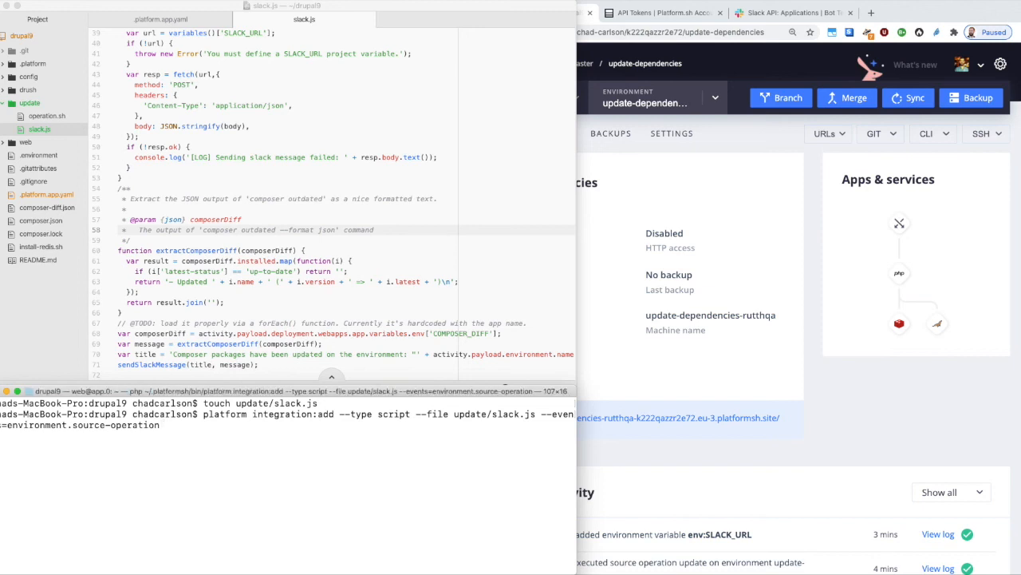
Answer the setup prompts, limiting the integration to the complete state.
key("Return")
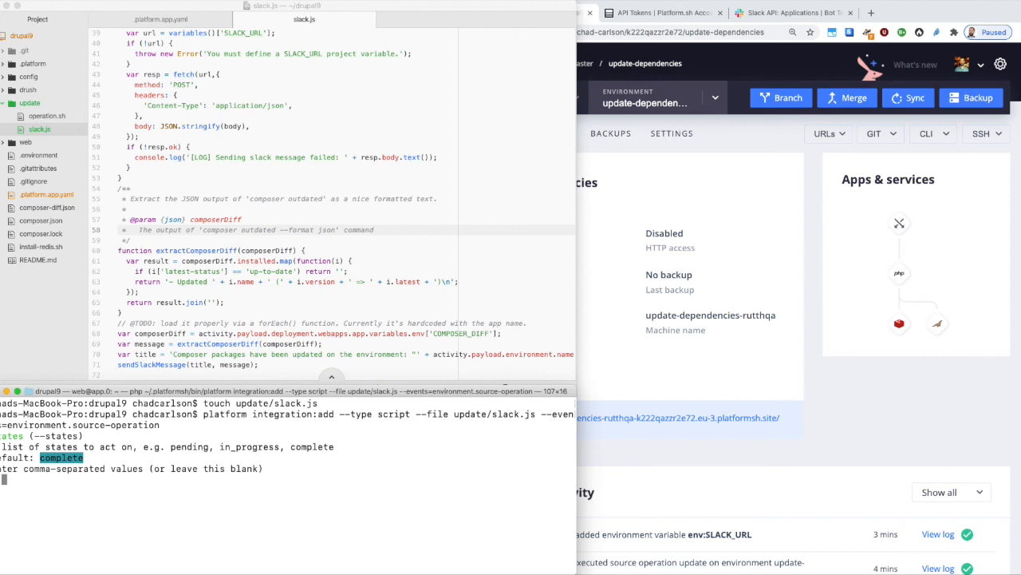
type("comp")
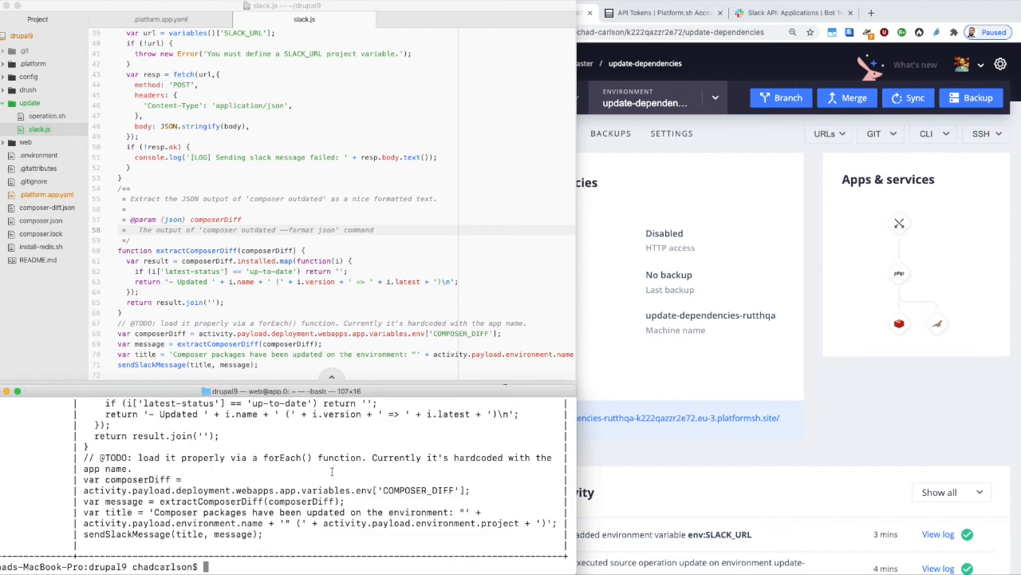
key("Return")
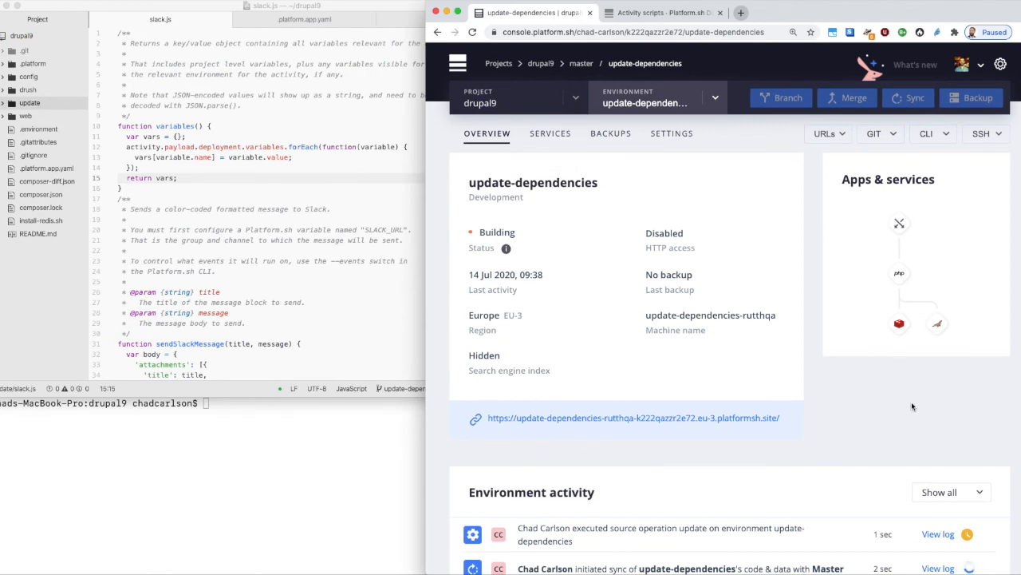
Visit the rebuilt Drupal site, then bring up the Merge to Master confirmation for update-dependencies.
scroll("down", 3)
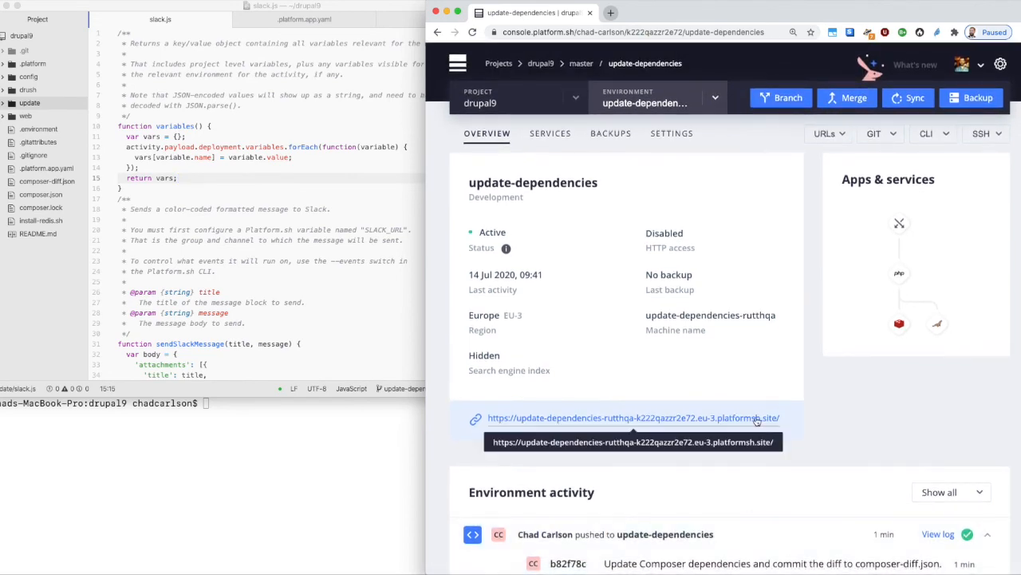
mouse_move(603, 239)
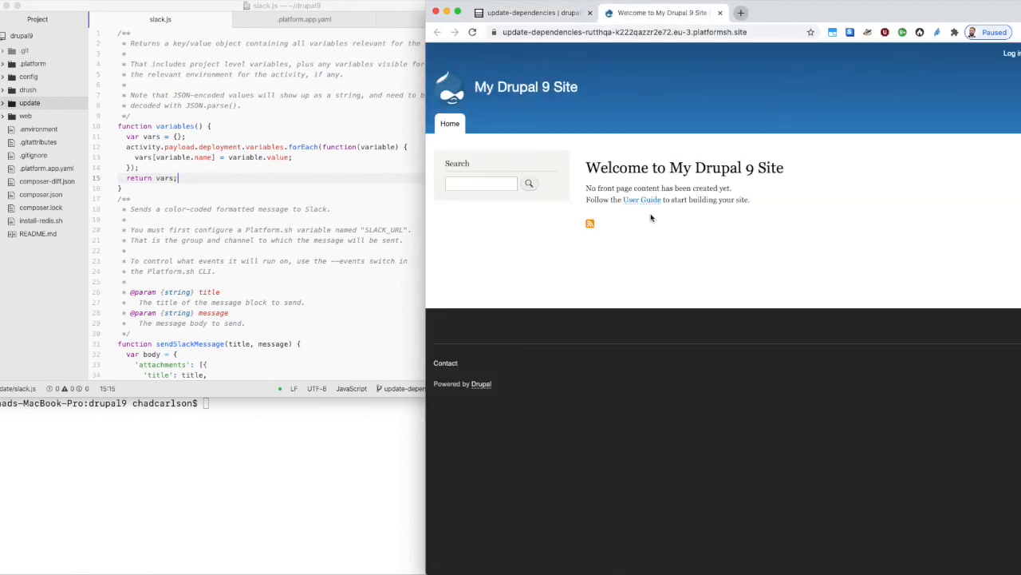
left_click(530, 13)
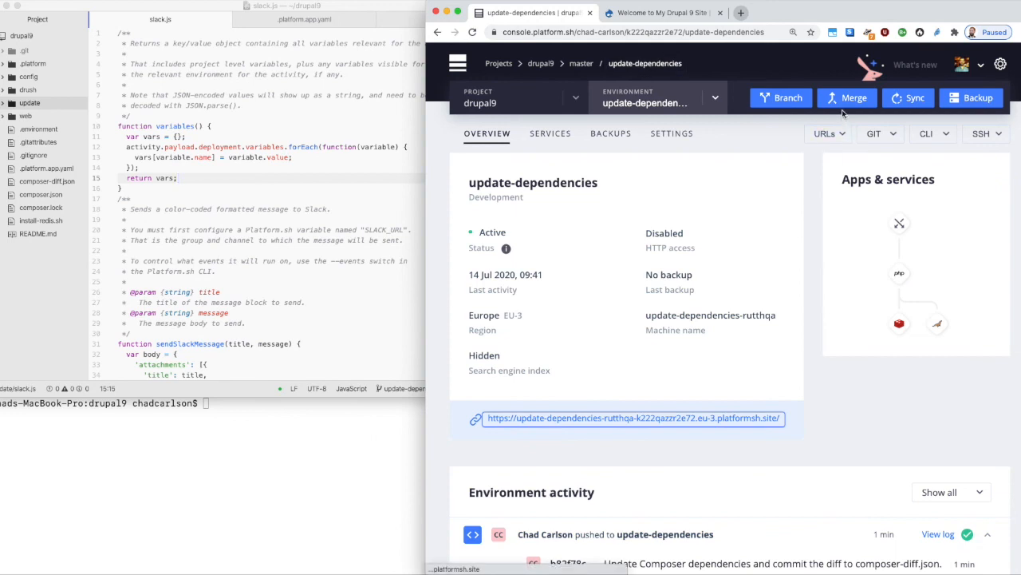
left_click(847, 98)
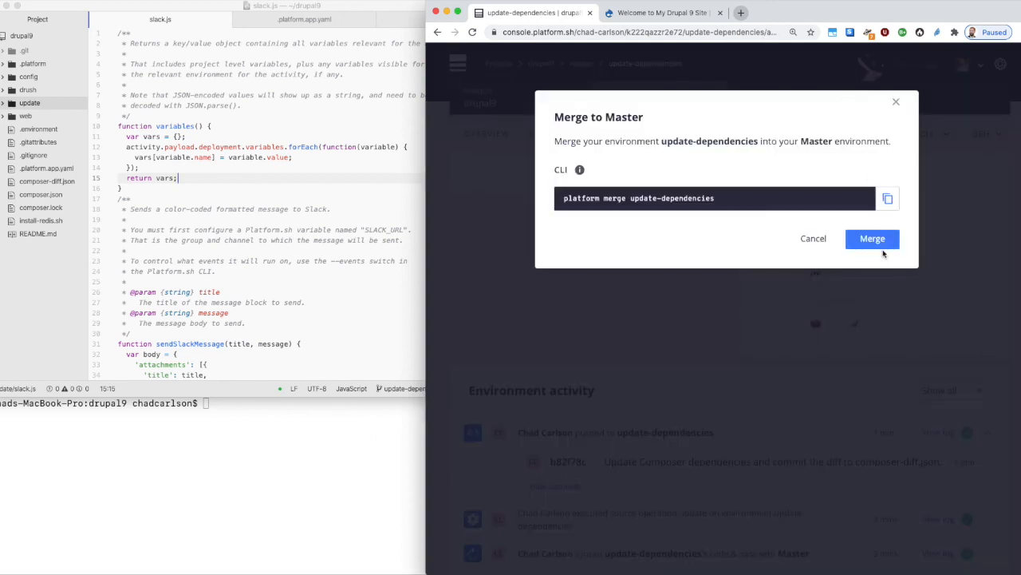